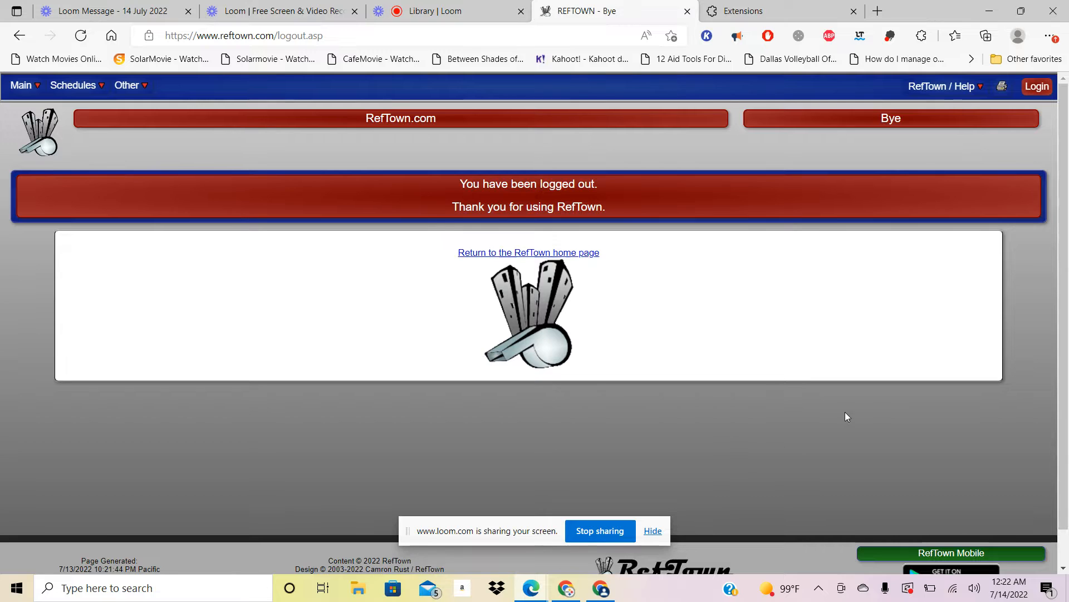
mouse_move(323, 194)
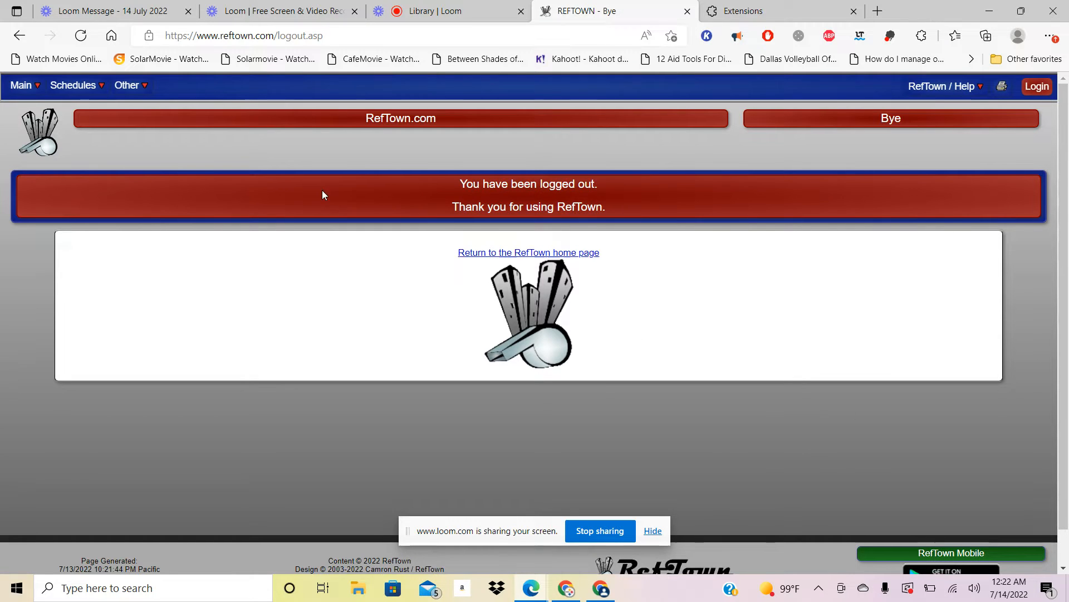
click(244, 36)
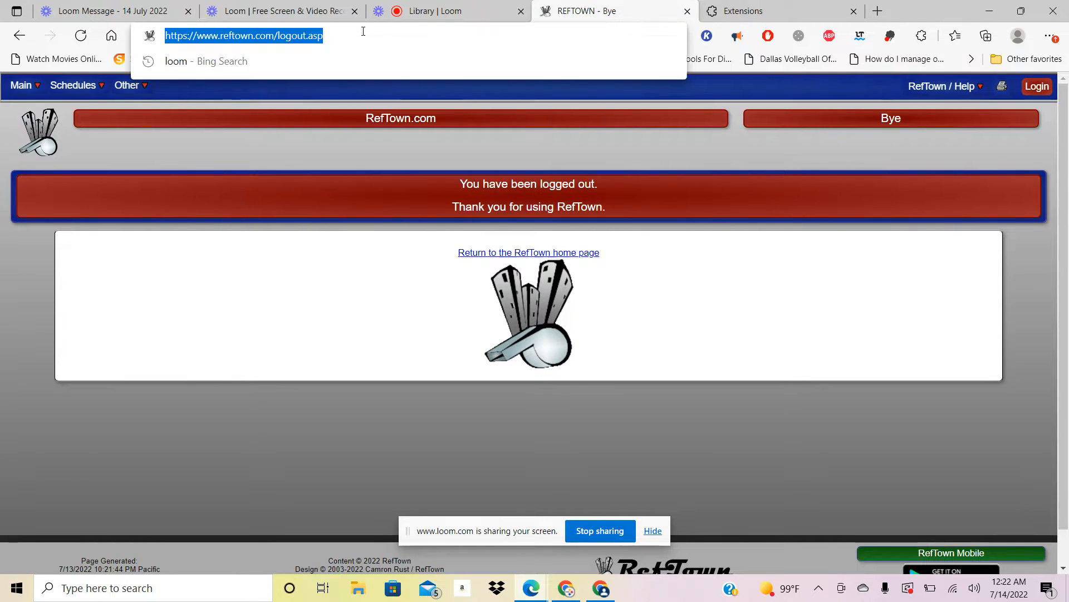
text(www.reftown.com)
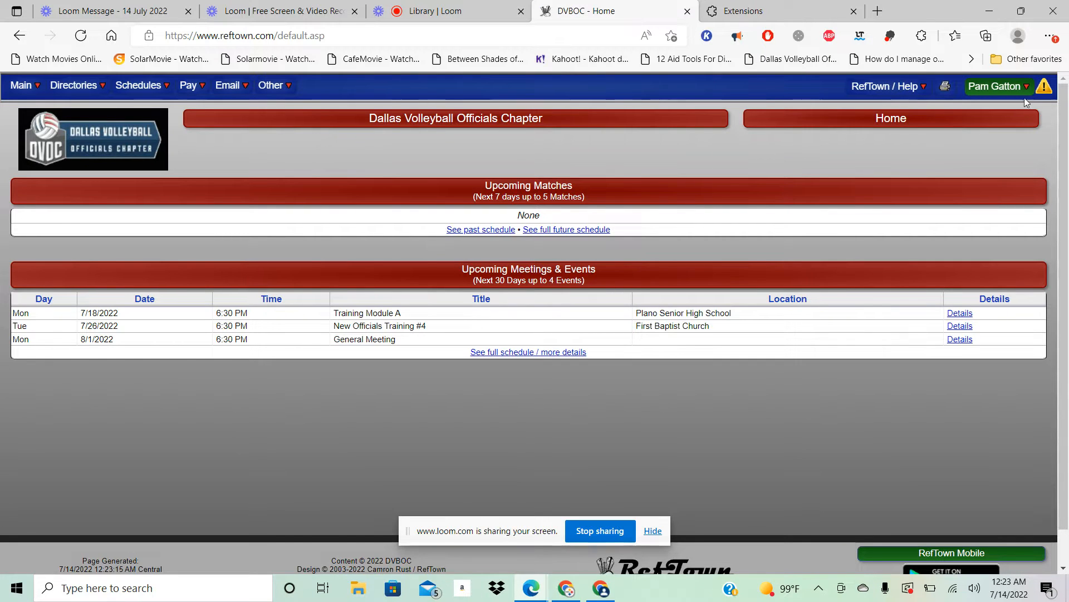
click(996, 86)
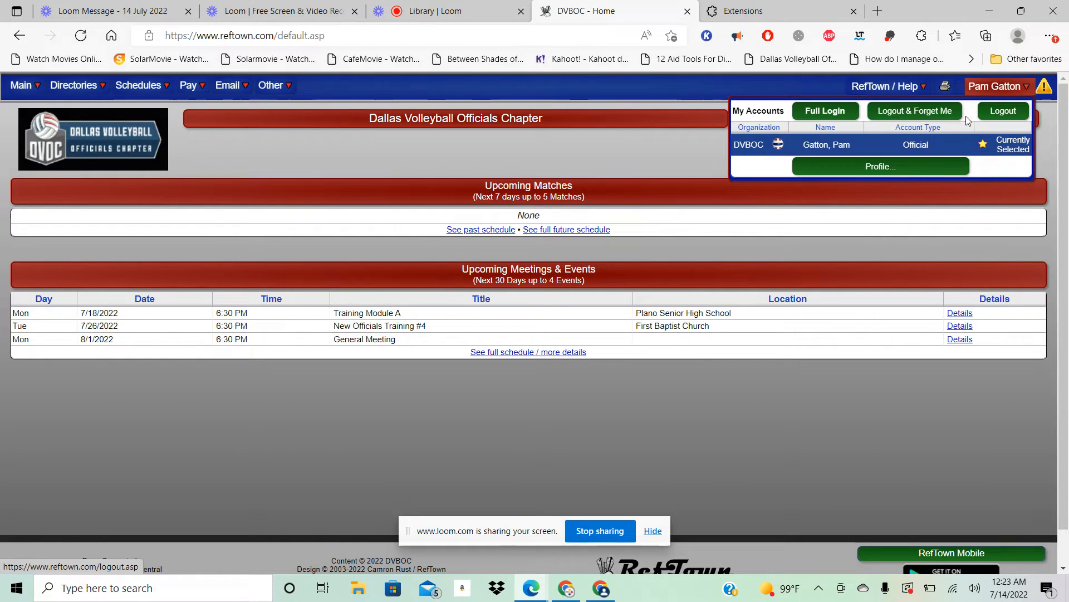
click(915, 110)
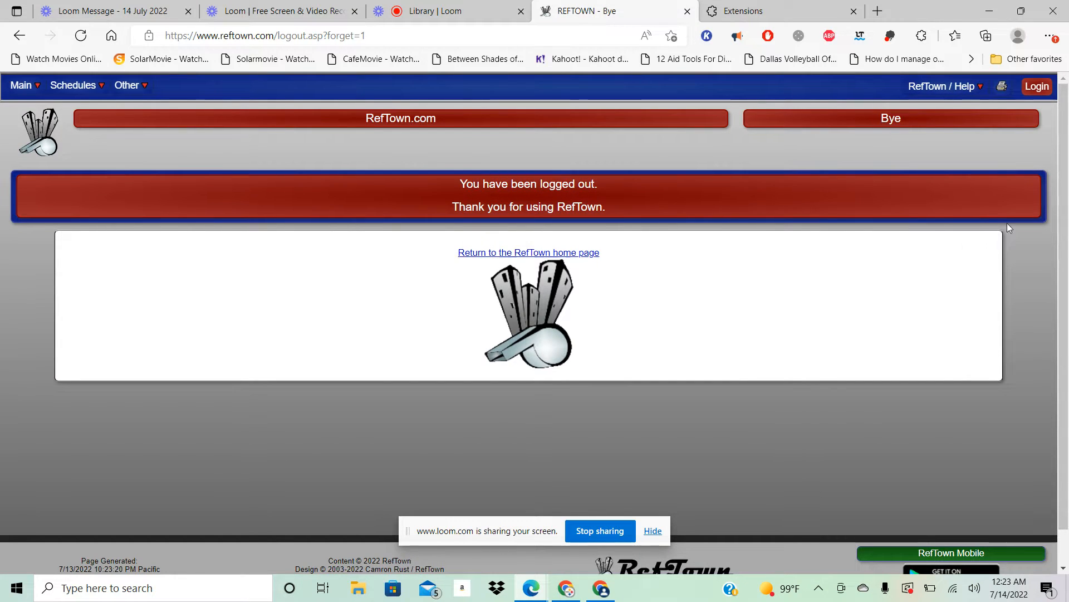
click(1037, 86)
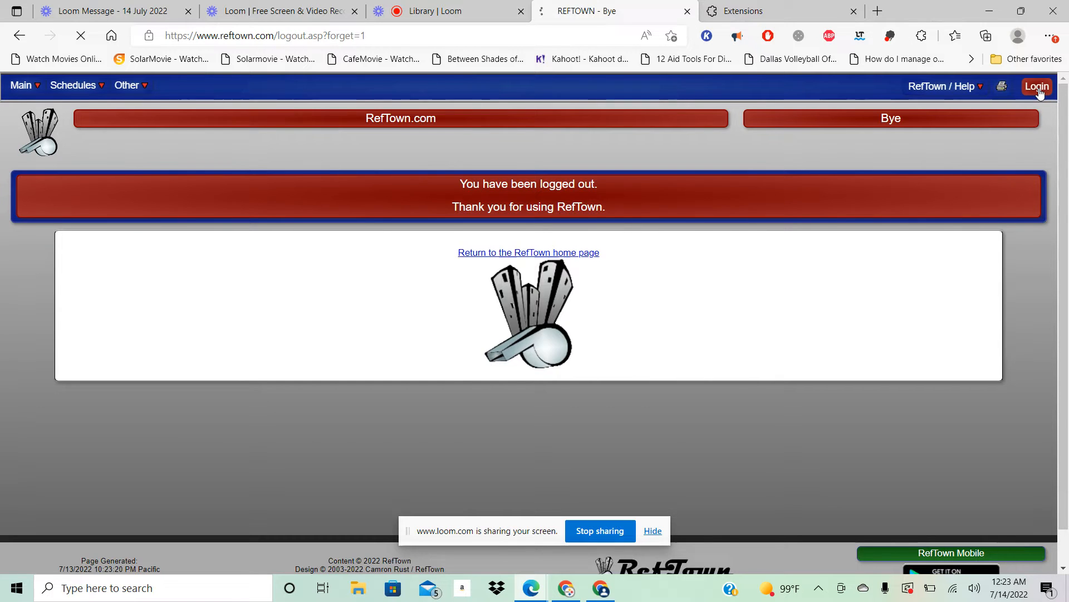
Step: Log in with Keep Me Logged In ticked and continue to the chapter home page
click(1036, 86)
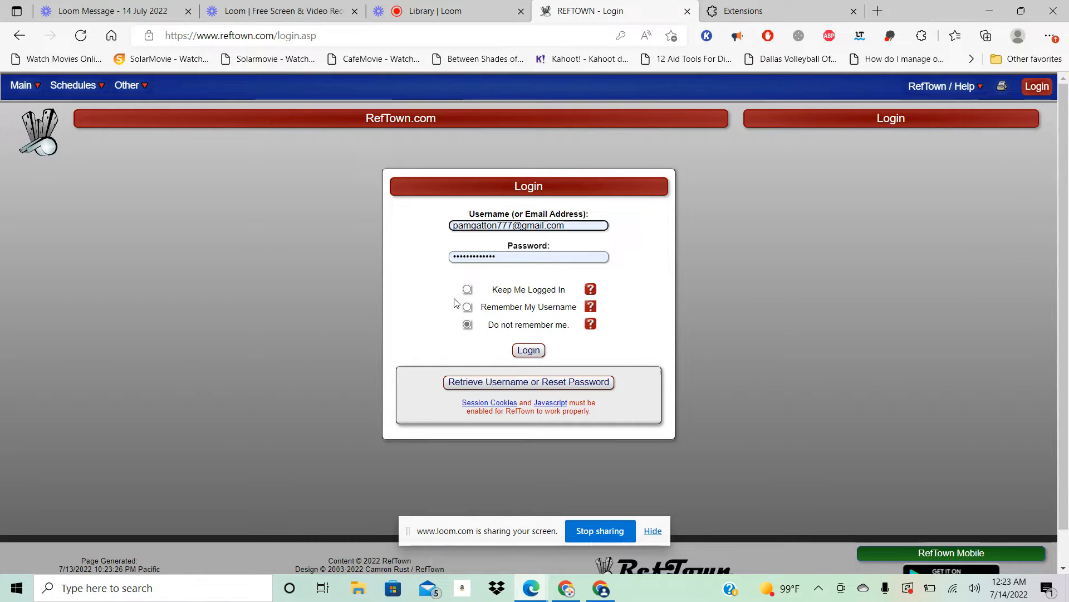
click(467, 290)
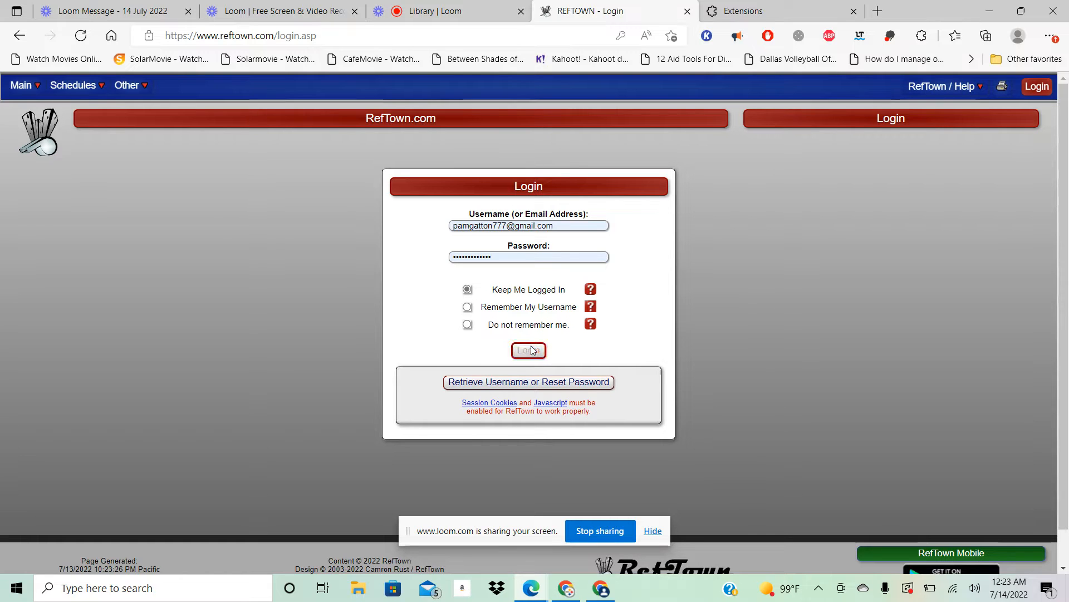
click(528, 351)
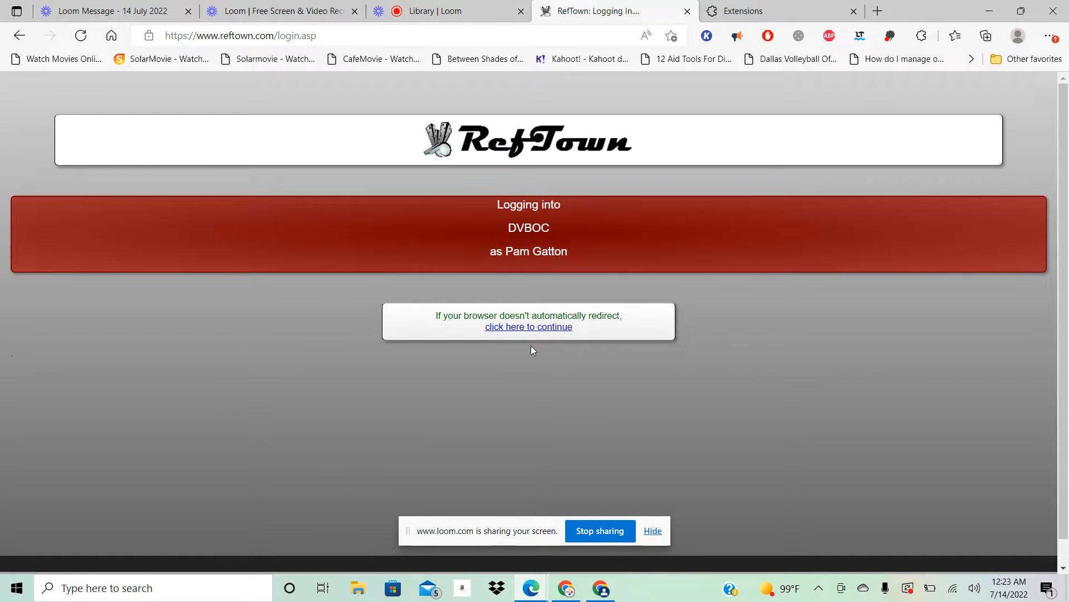
click(528, 327)
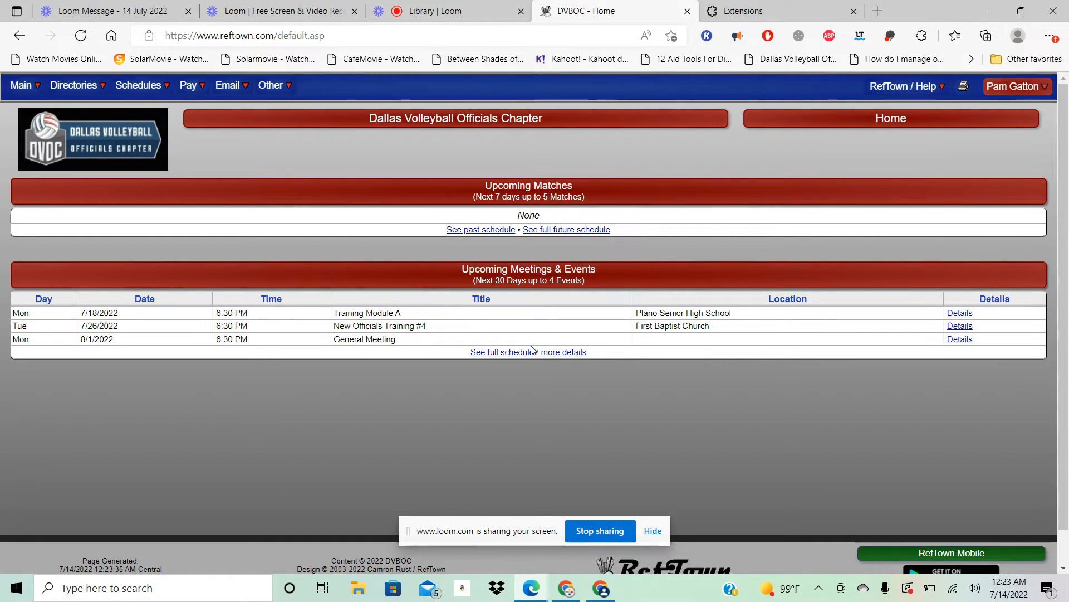
mouse_move(566, 230)
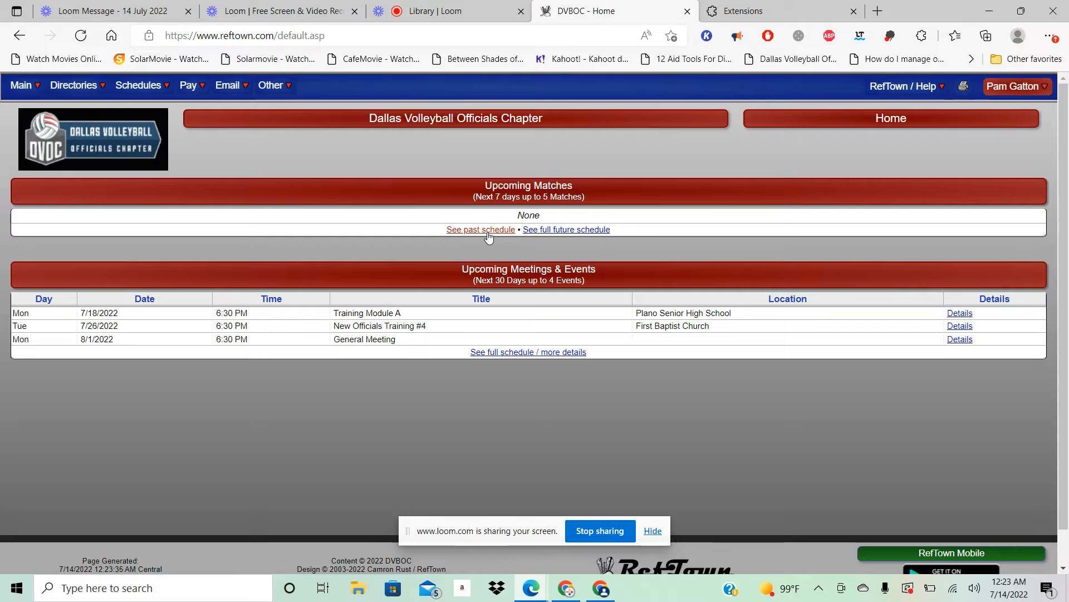
mouse_move(480, 229)
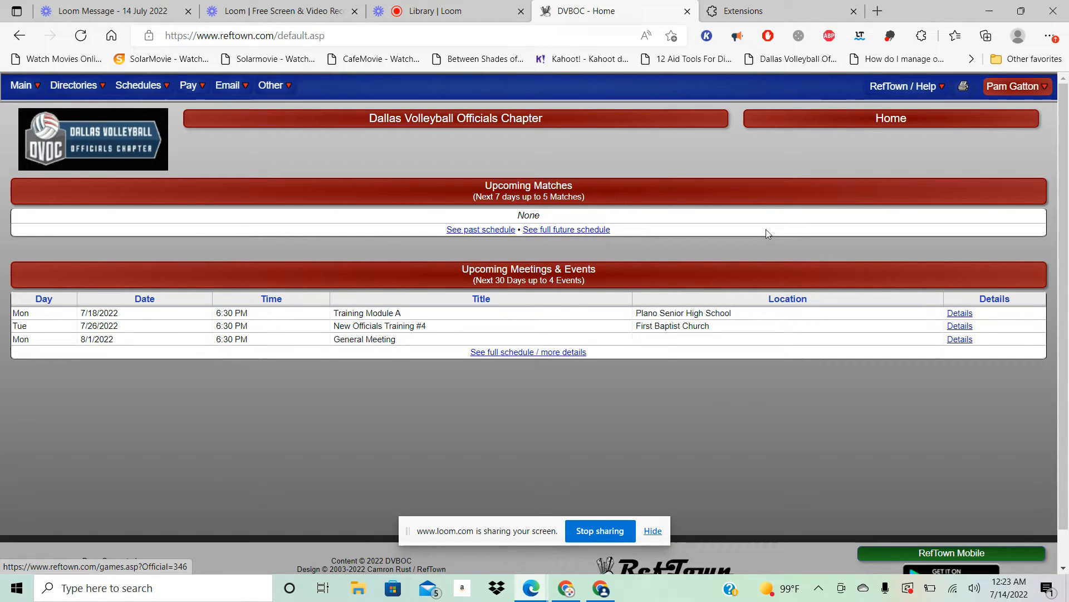
Step: Choose Profile... from the account dropdown and scroll through the Edit Profile preferences page
click(1013, 86)
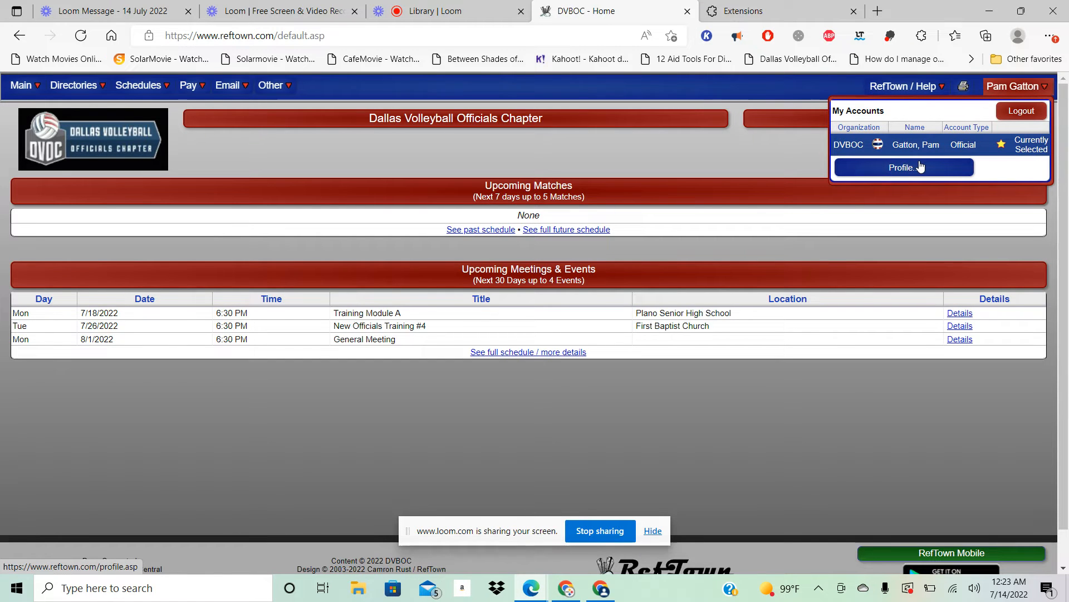
click(901, 167)
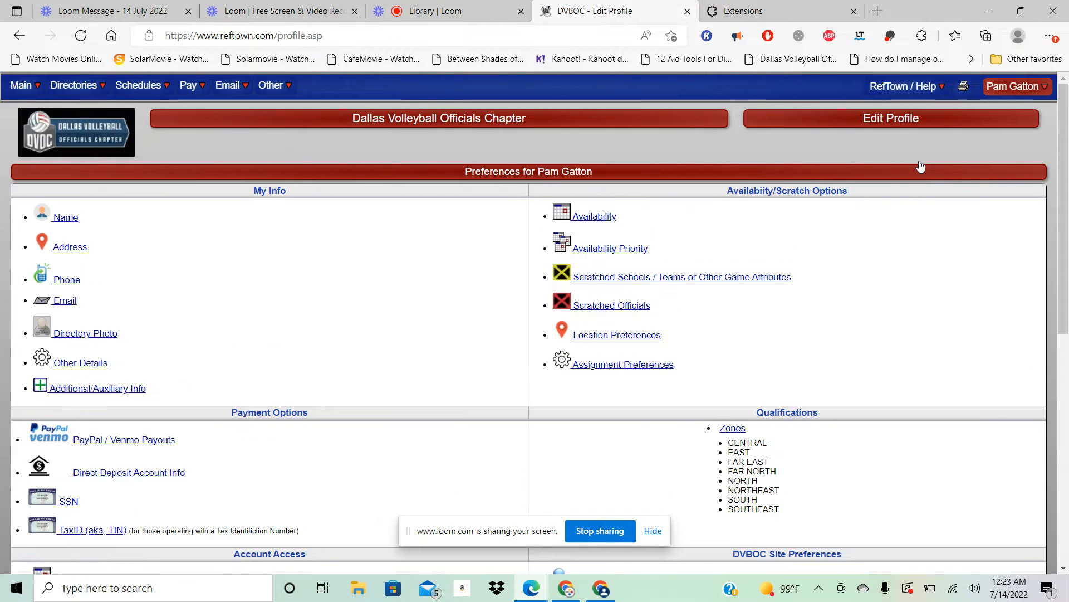
mouse_move(210, 245)
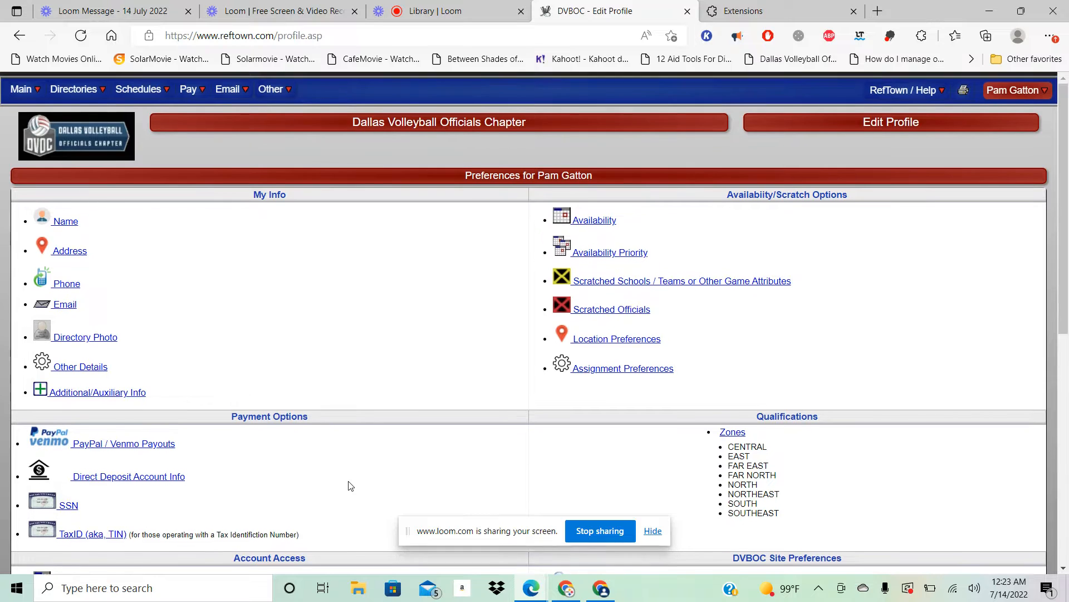
scroll(down, 3)
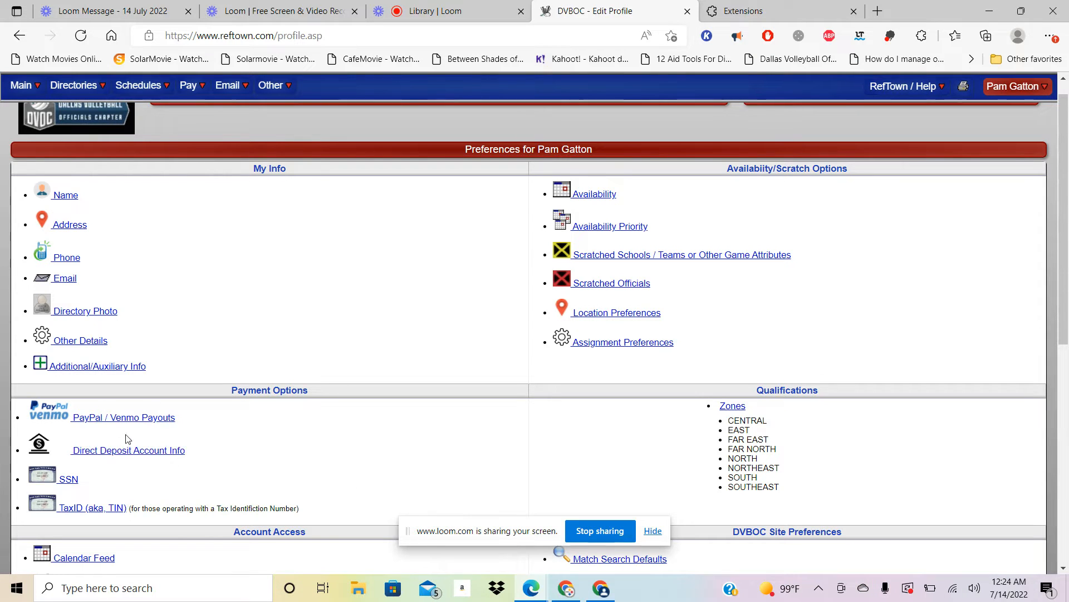
scroll(down, 3)
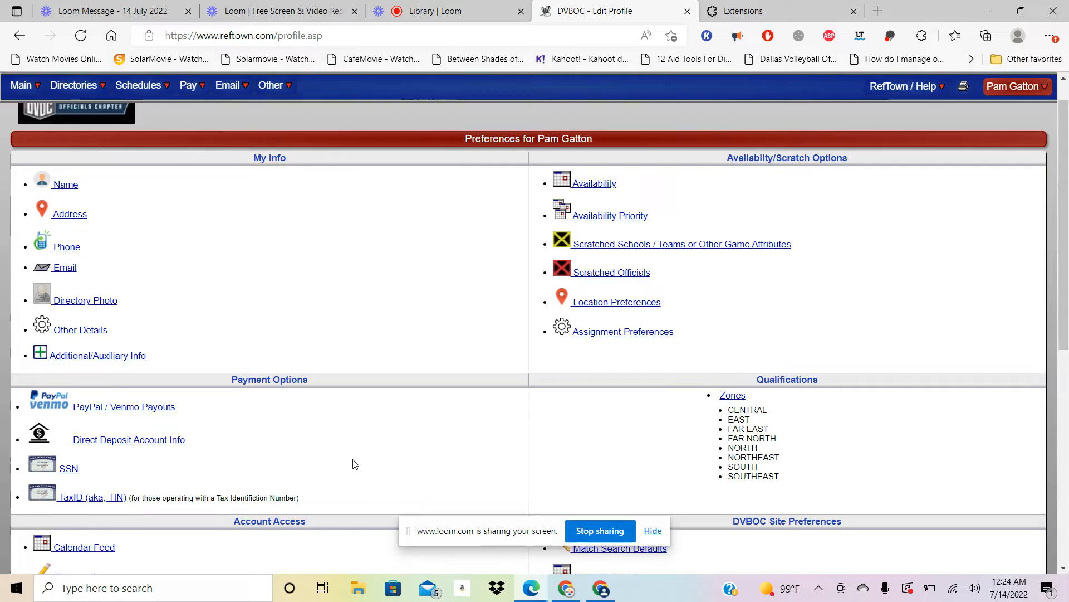
scroll(down, 3)
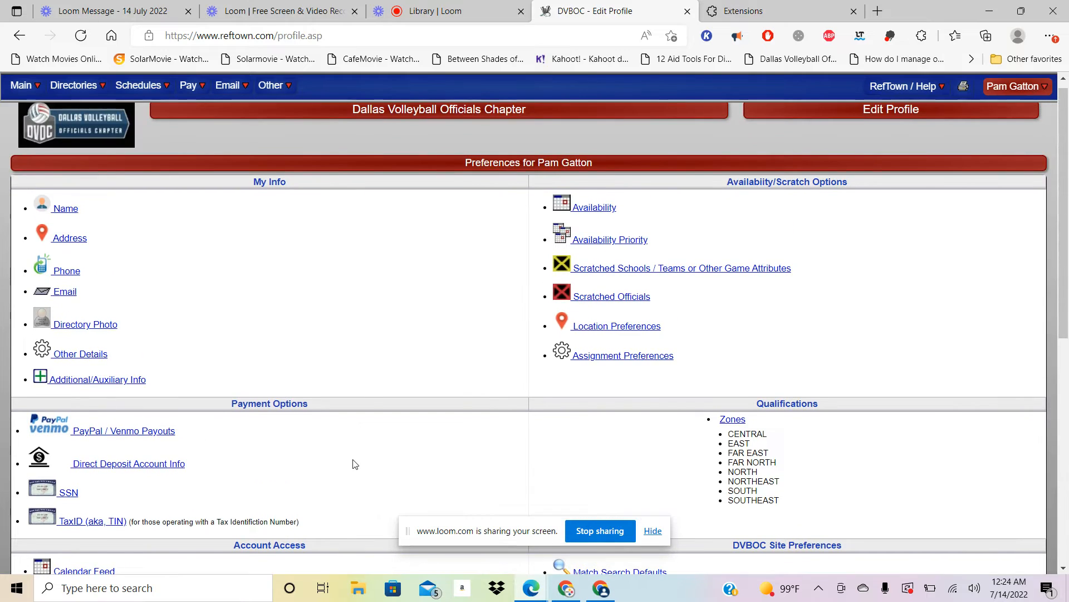
scroll(down, 3)
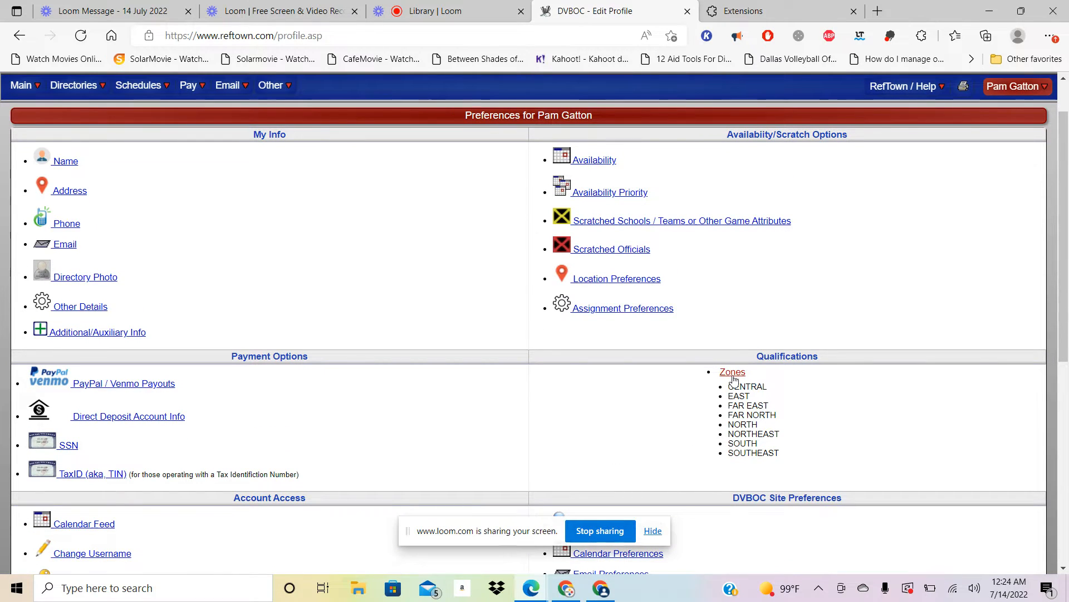
click(732, 373)
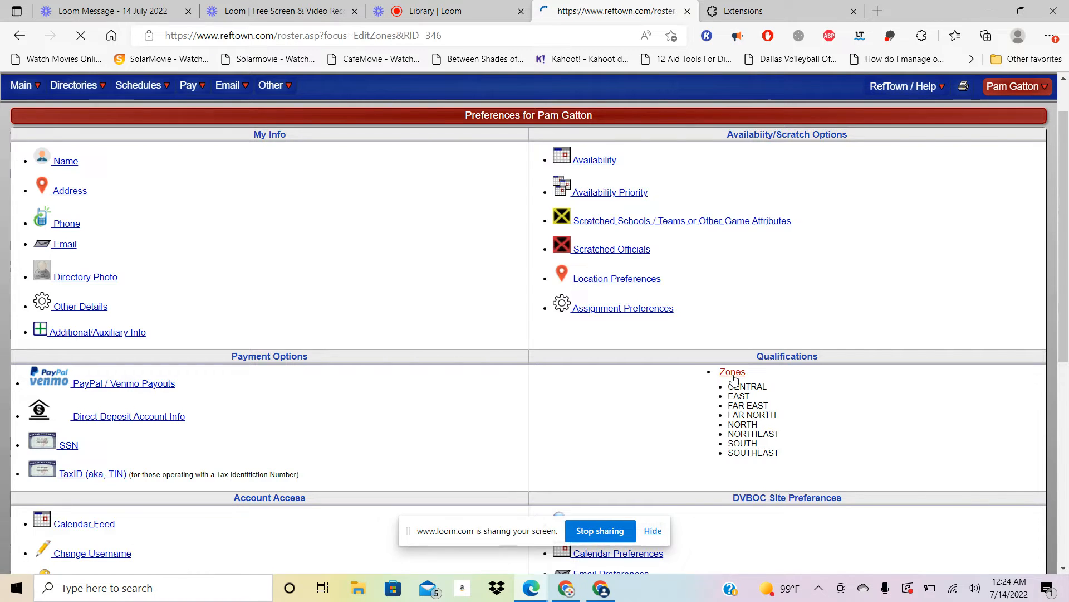
click(732, 373)
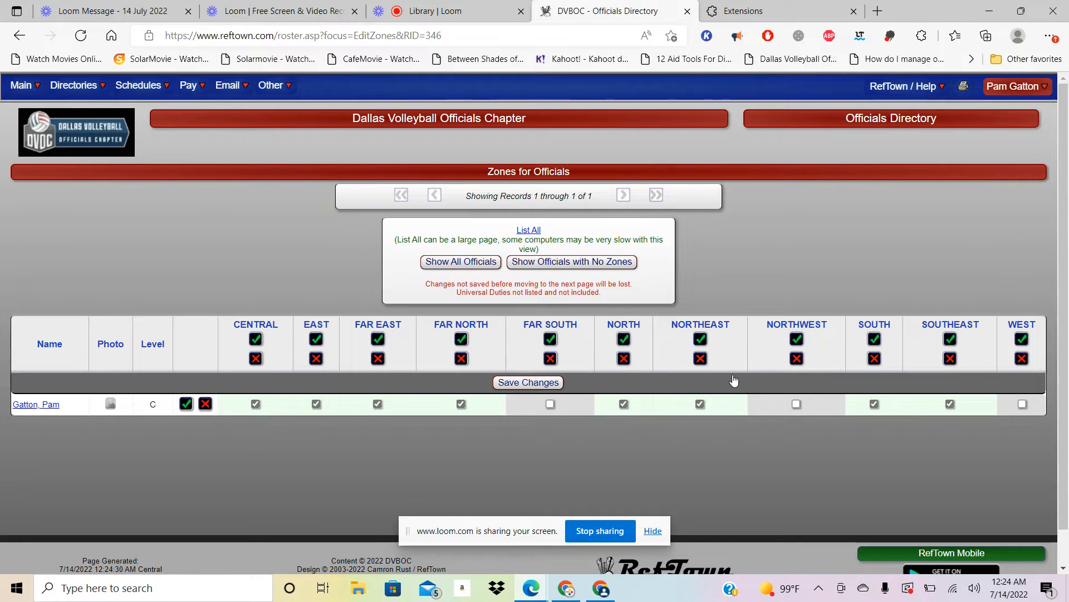
mouse_move(758, 464)
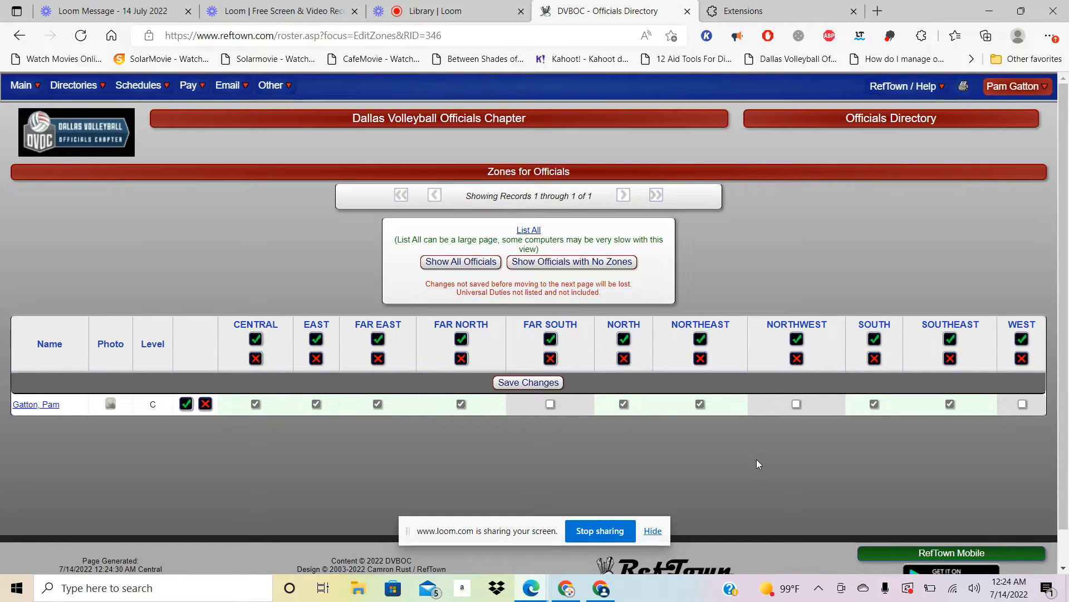
mouse_move(461, 463)
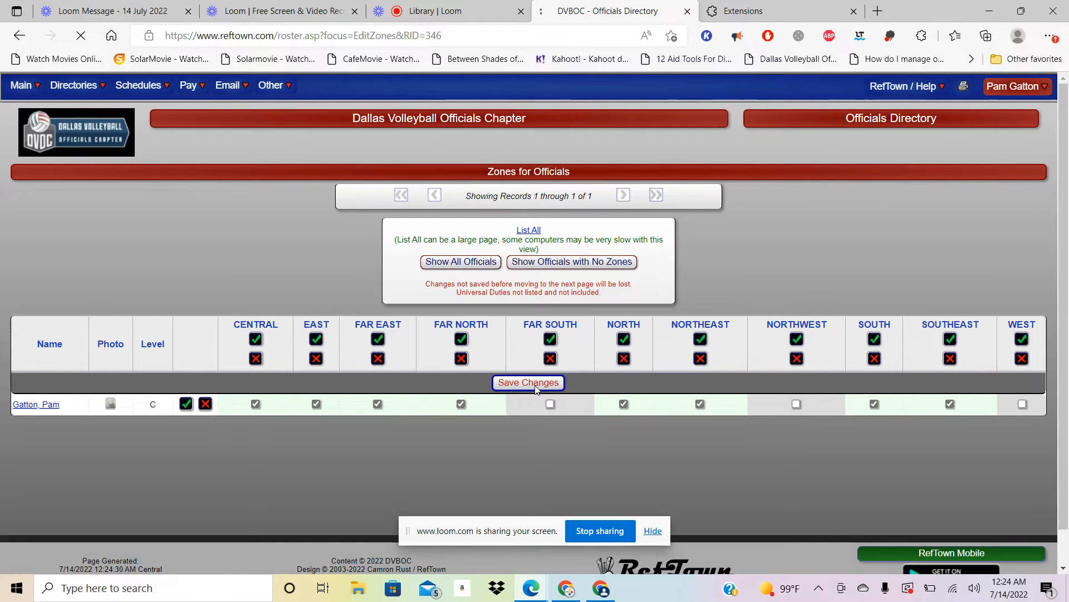
click(528, 382)
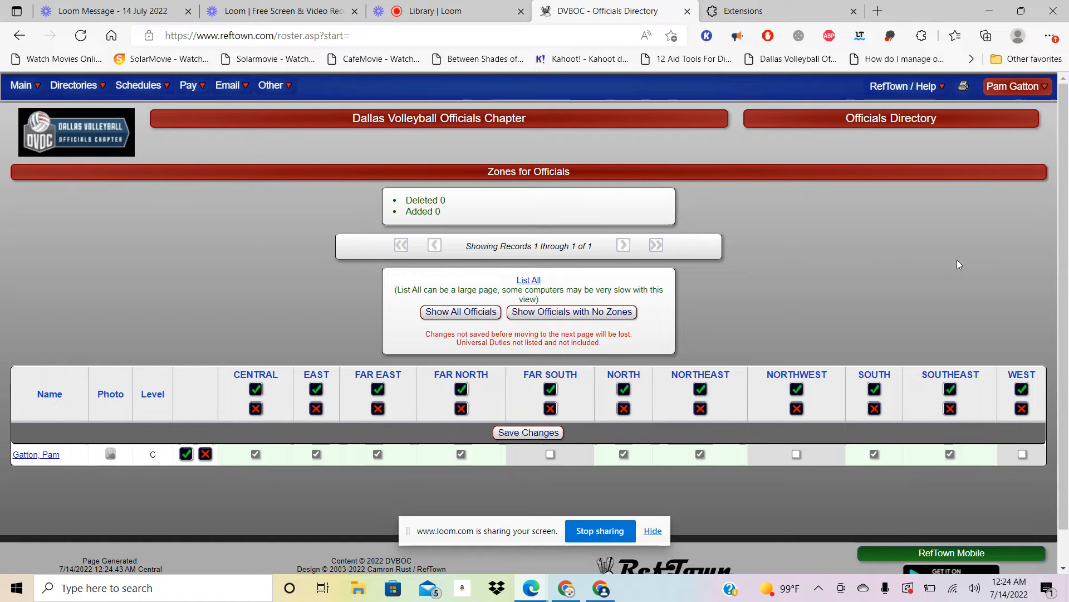
click(1014, 86)
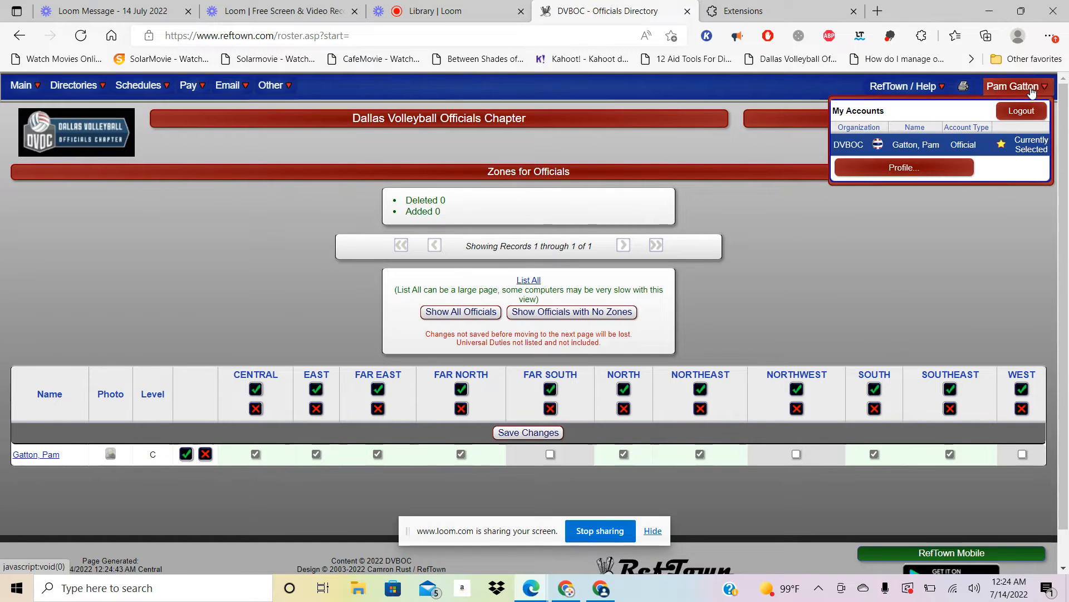
click(903, 167)
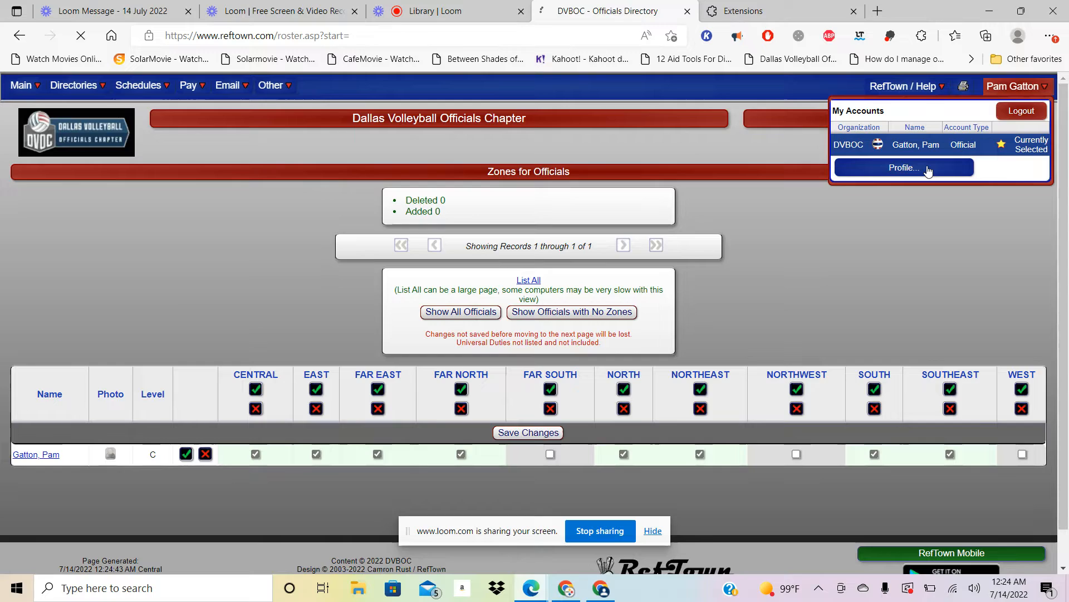
click(903, 168)
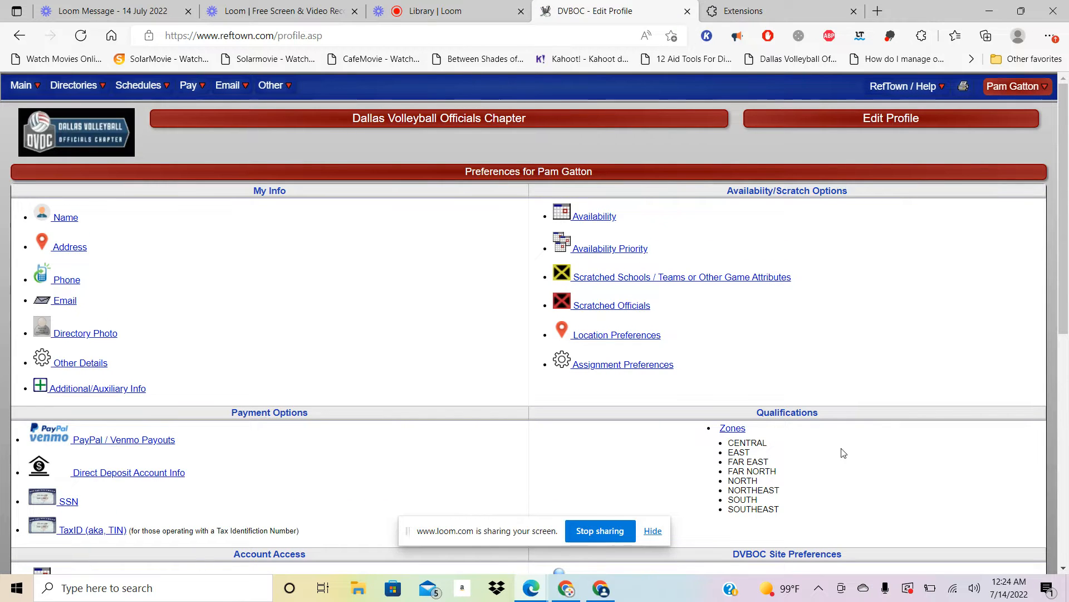
scroll(down, 3)
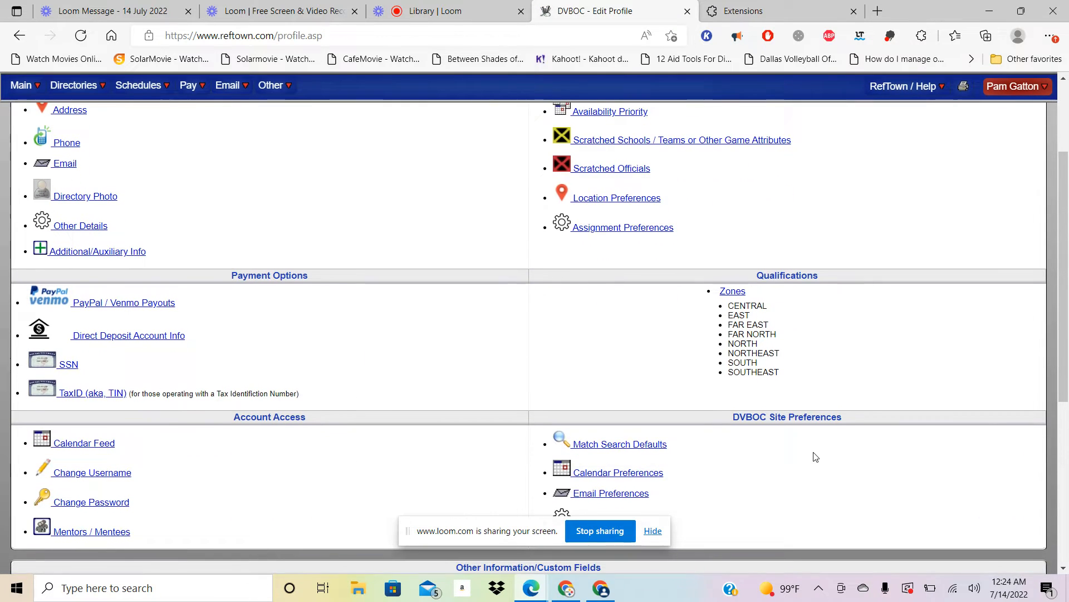
scroll(up, 3)
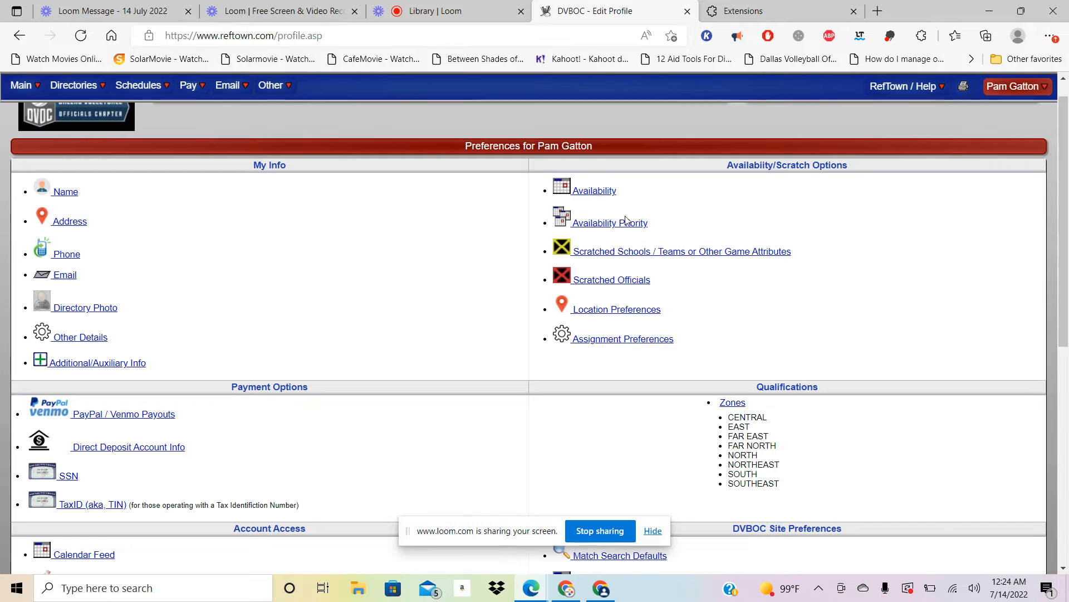
click(594, 190)
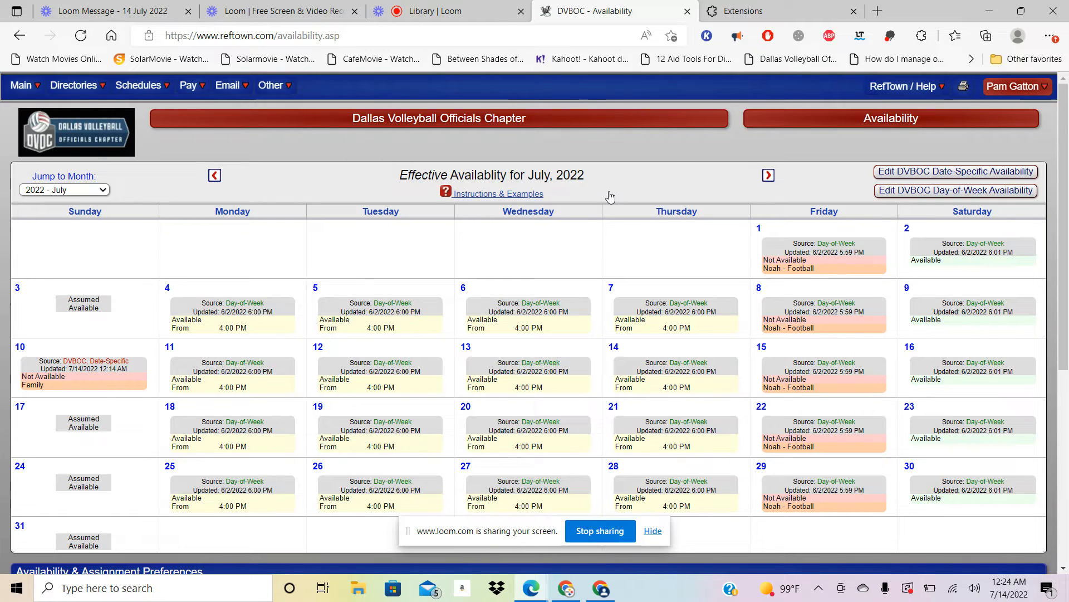
click(1014, 86)
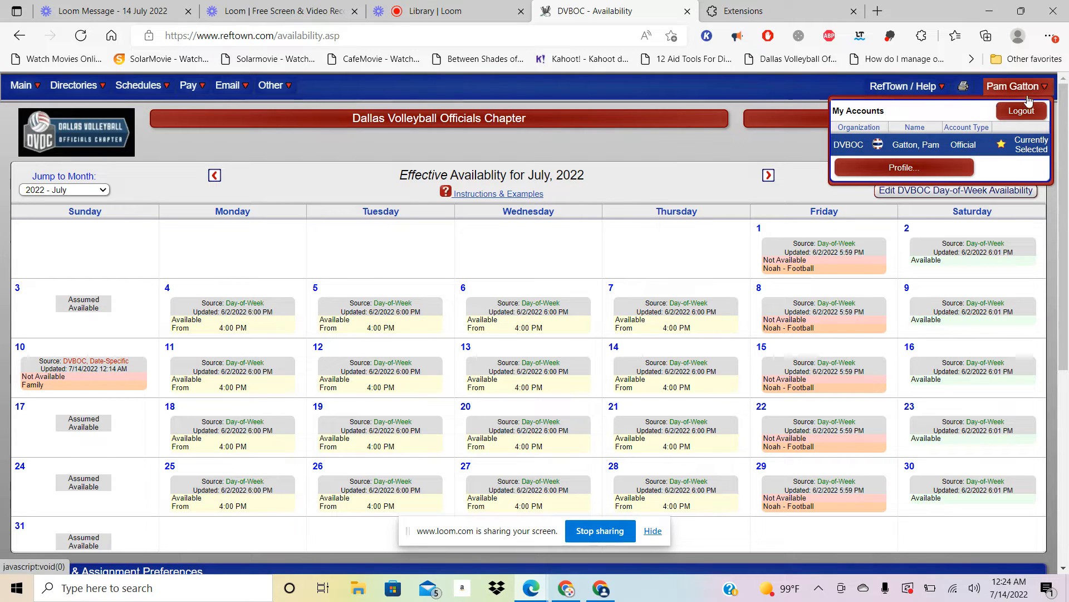
click(903, 167)
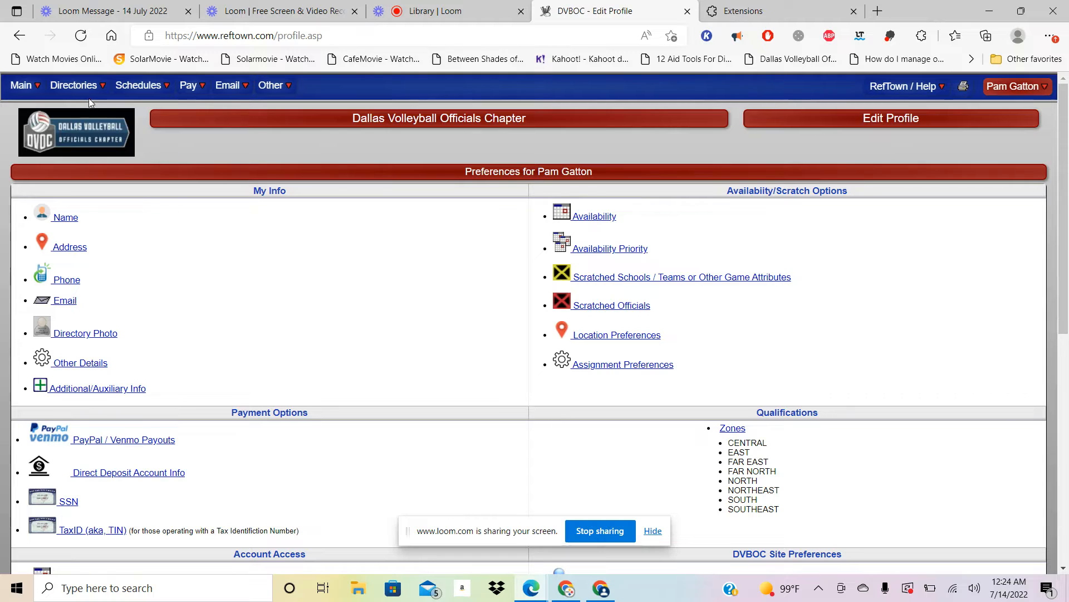
Step: Browse the Schedules, Main, account and Directories menus, ending on the Schedules menu
click(139, 85)
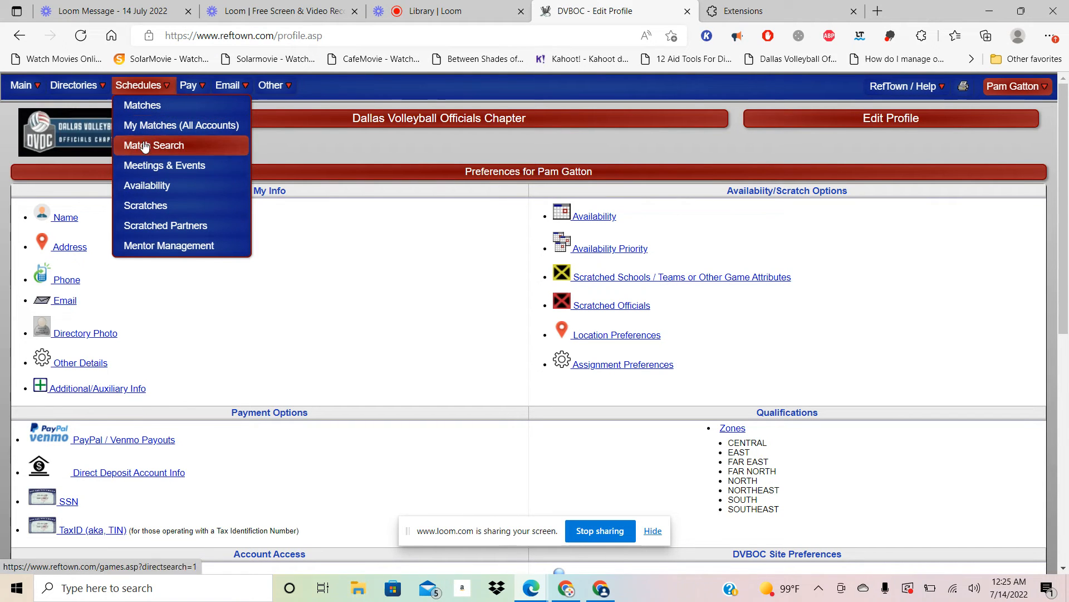
mouse_move(147, 185)
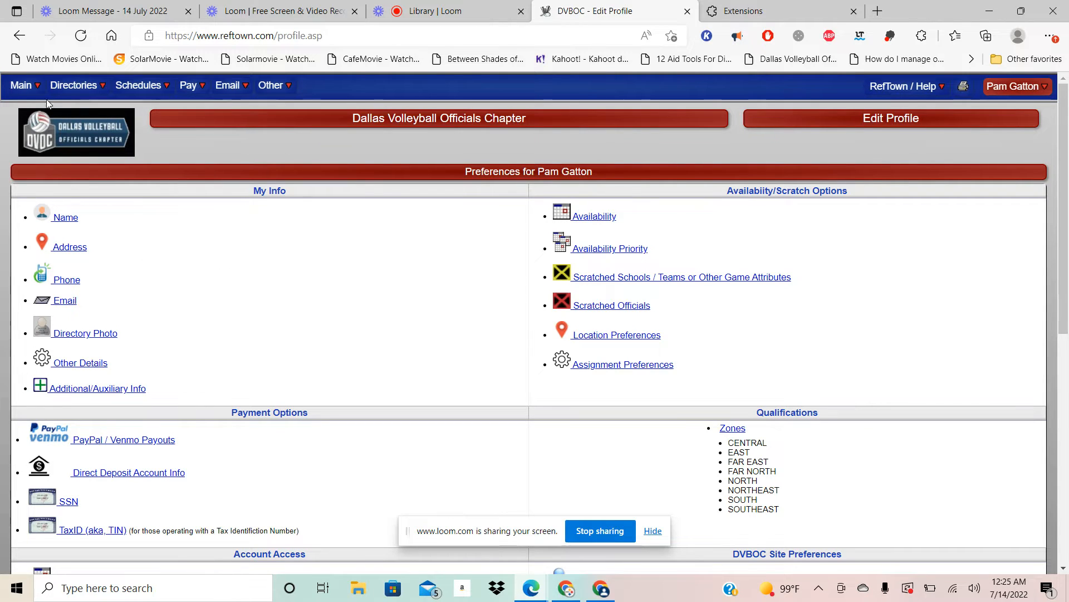
click(21, 85)
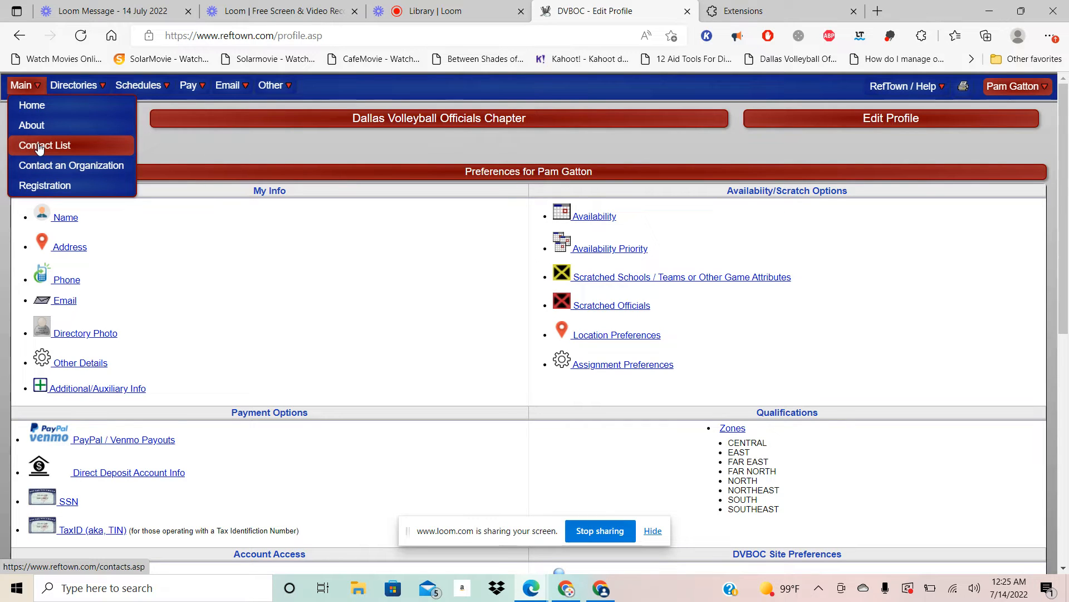
mouse_move(32, 105)
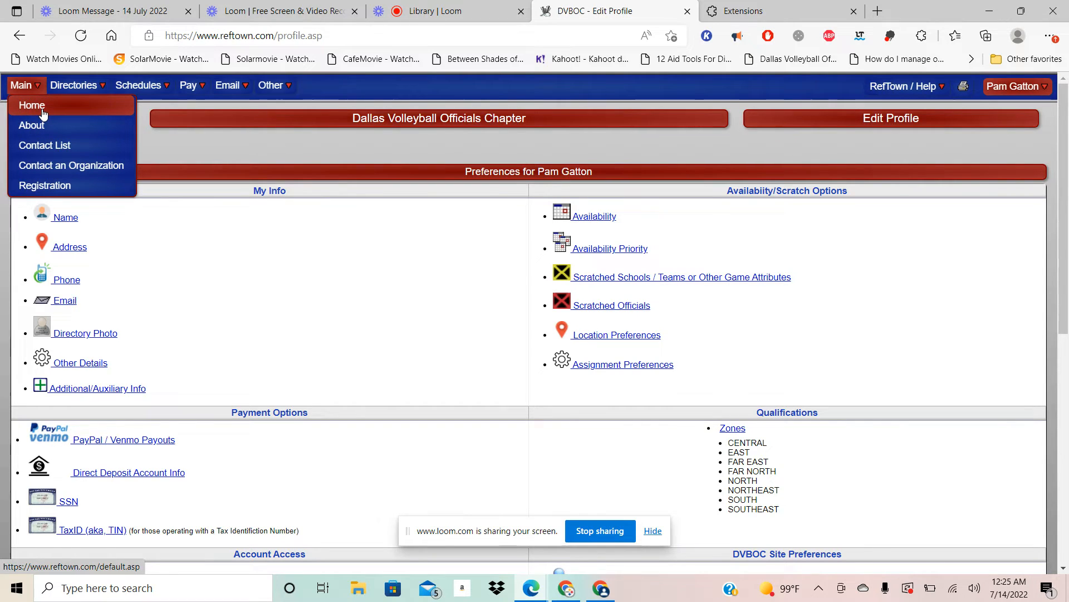
mouse_move(482, 270)
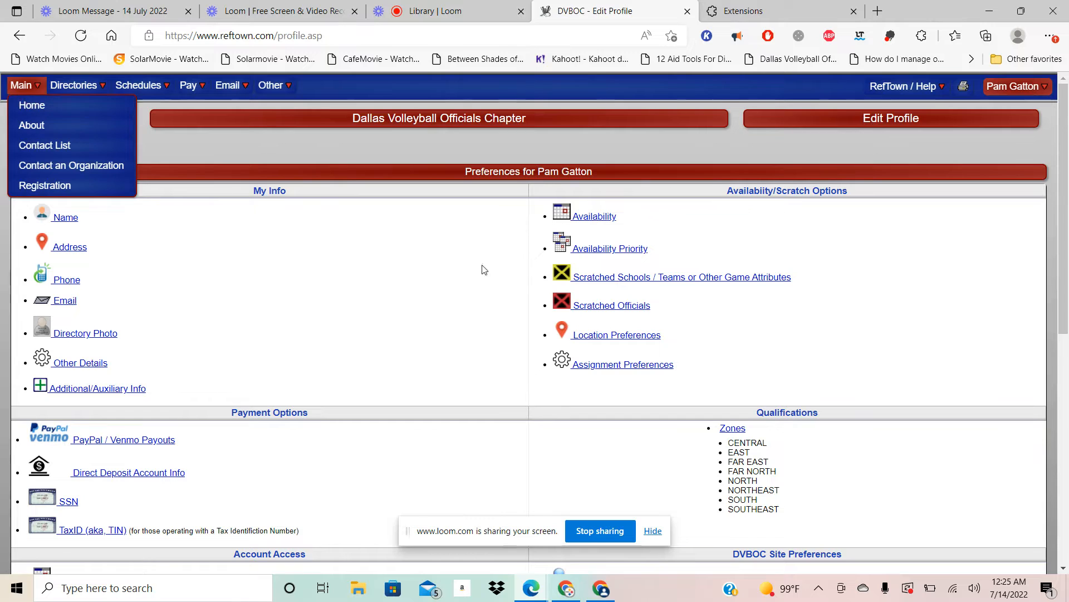
click(1016, 86)
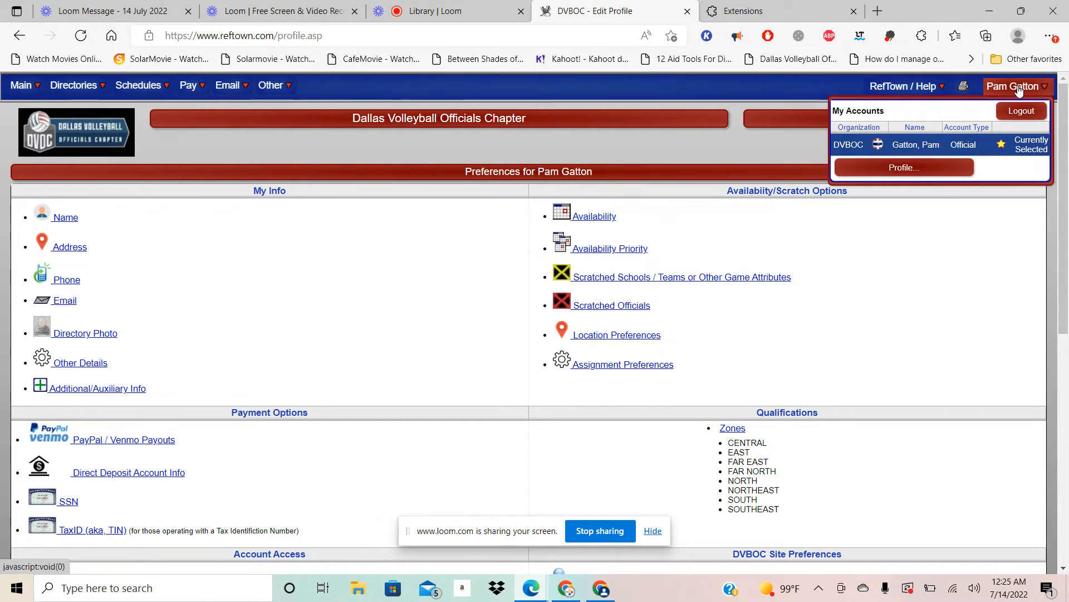
click(73, 85)
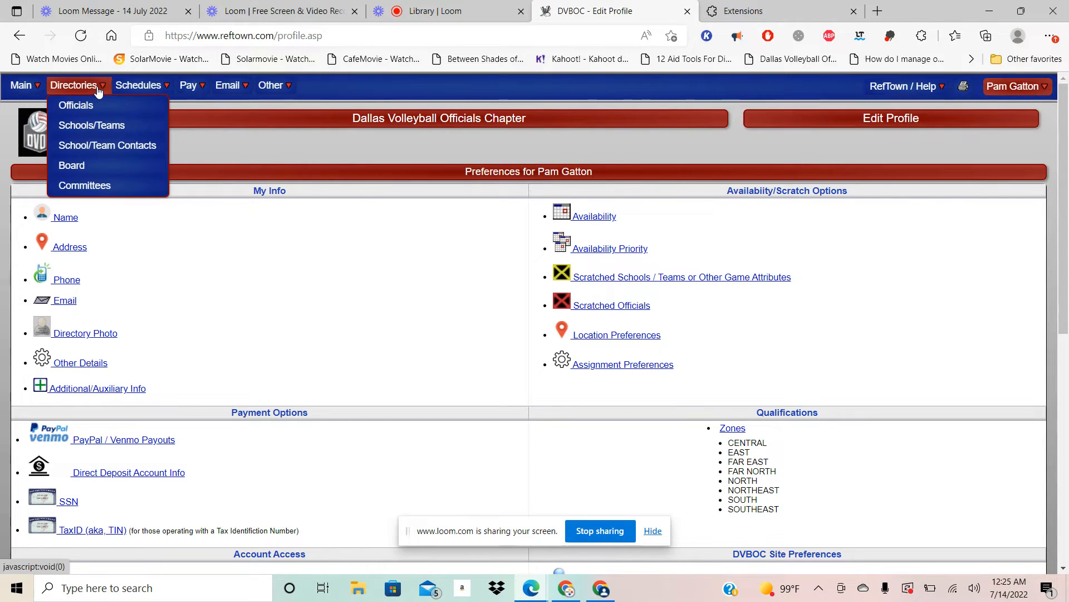
mouse_move(76, 104)
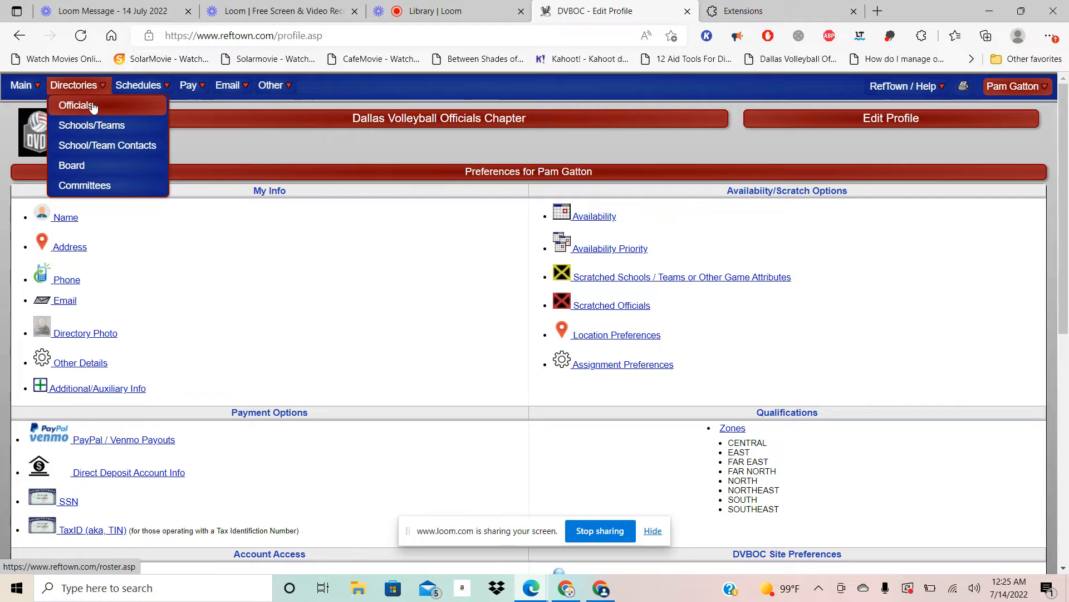
mouse_move(107, 145)
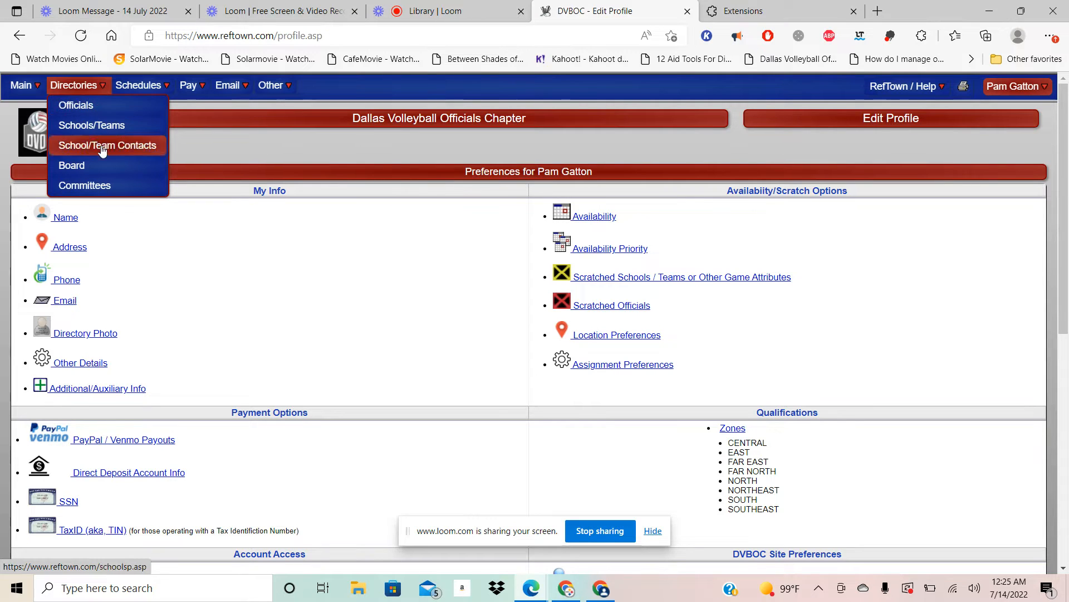
mouse_move(71, 165)
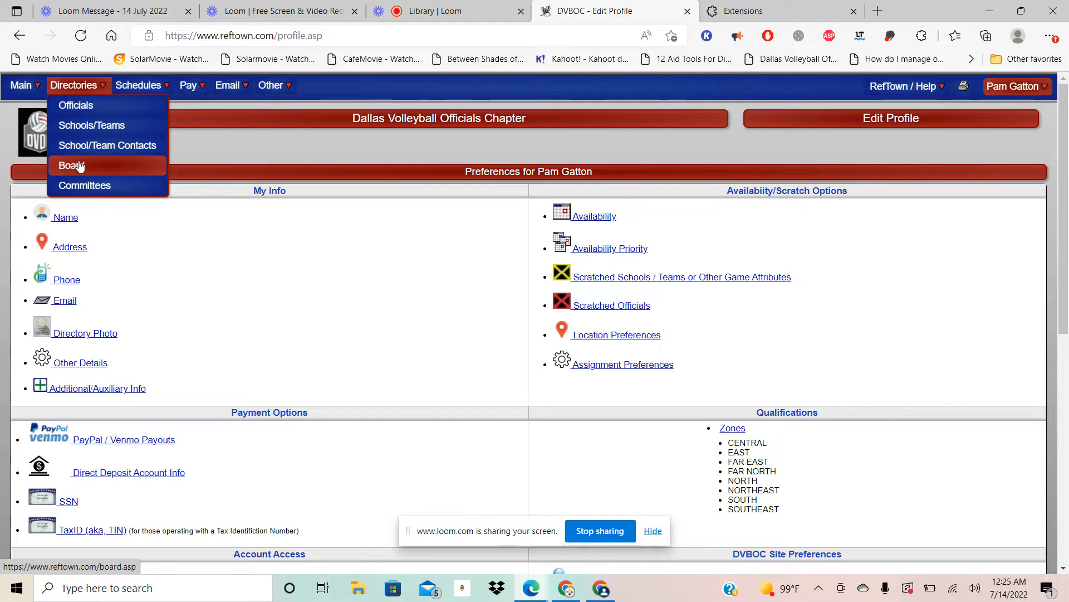
mouse_move(84, 185)
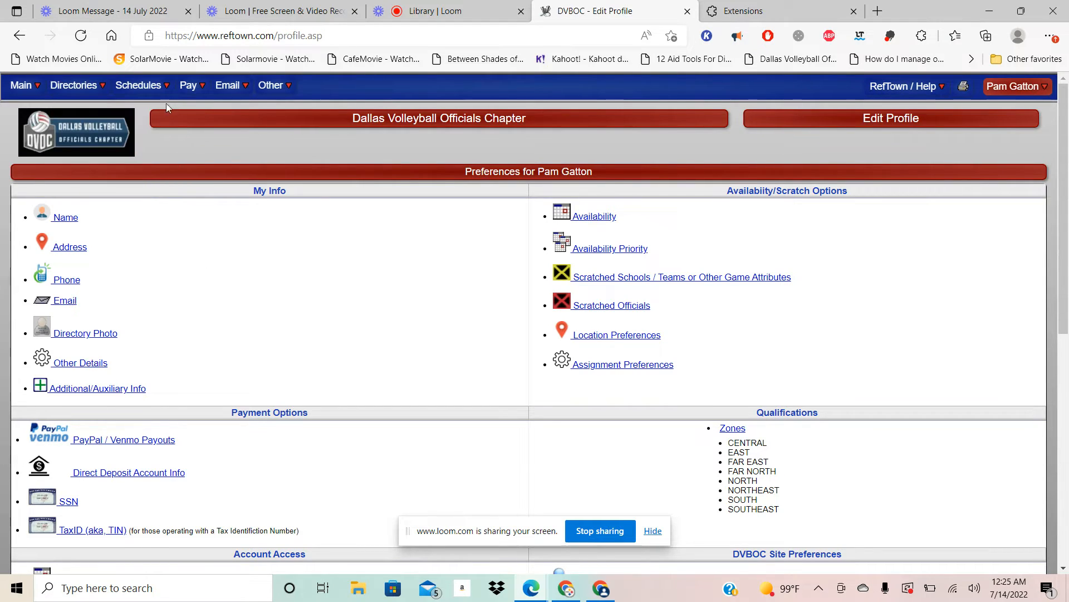
click(138, 84)
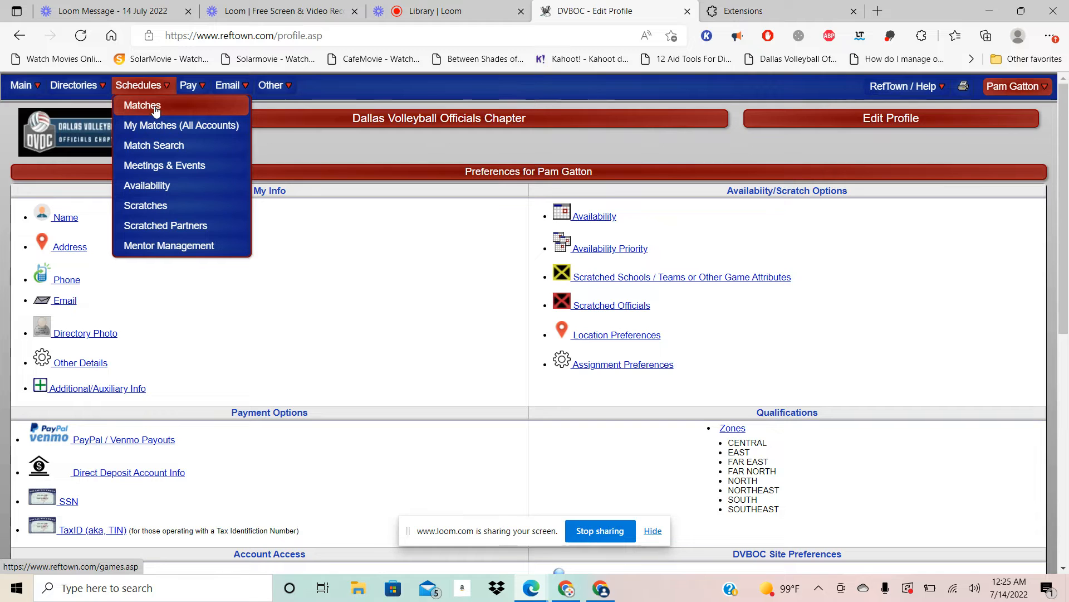
mouse_move(165, 165)
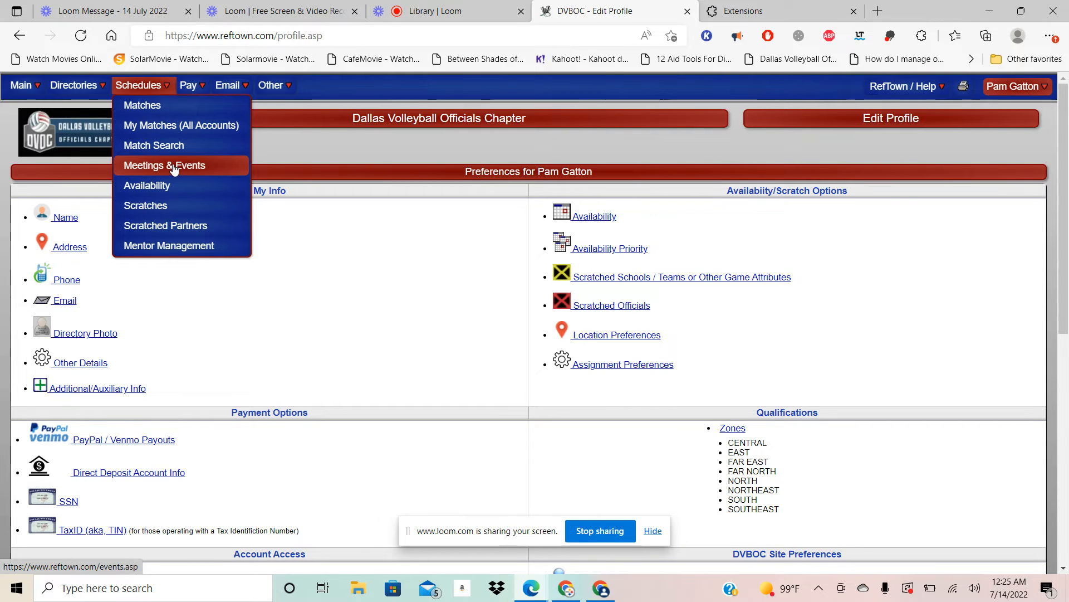
Step: View the Meetings & Events attendance summary, then go to Schedules > Availability for July 2022
click(164, 165)
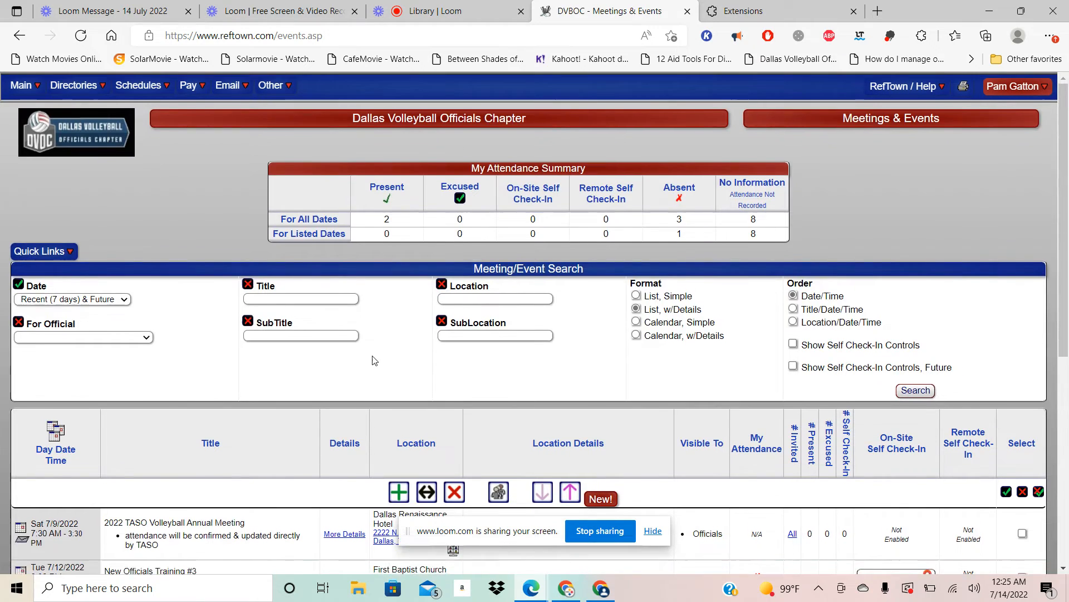
scroll(down, 3)
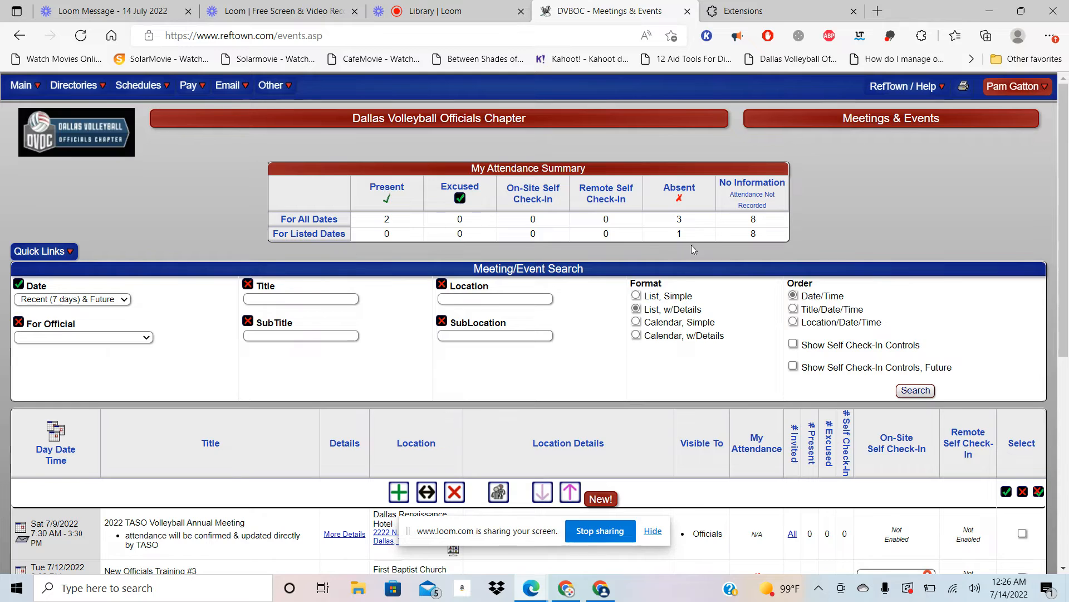
mouse_move(698, 225)
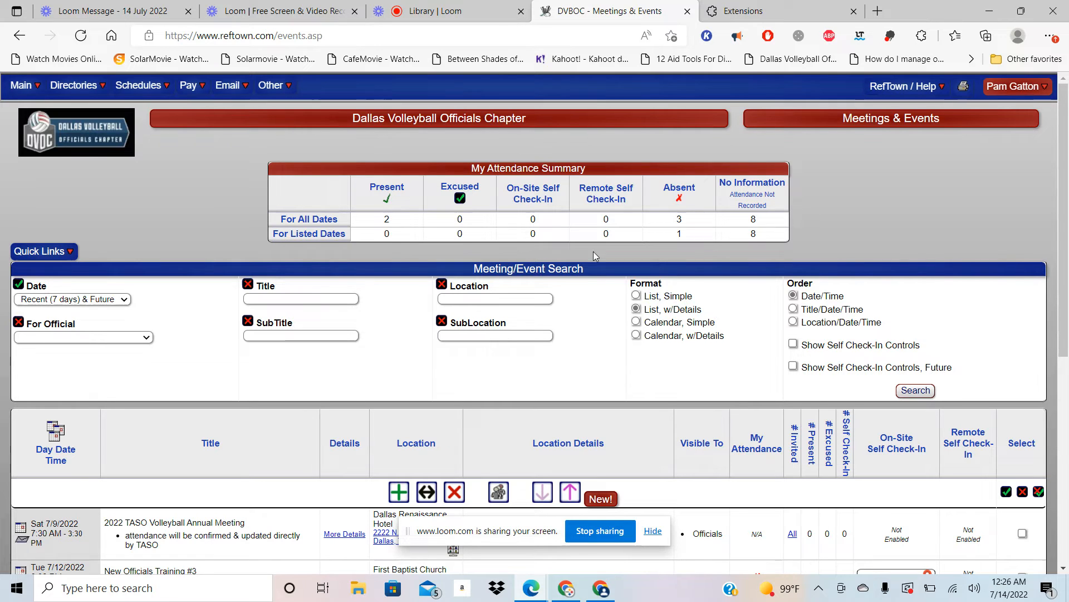
click(138, 84)
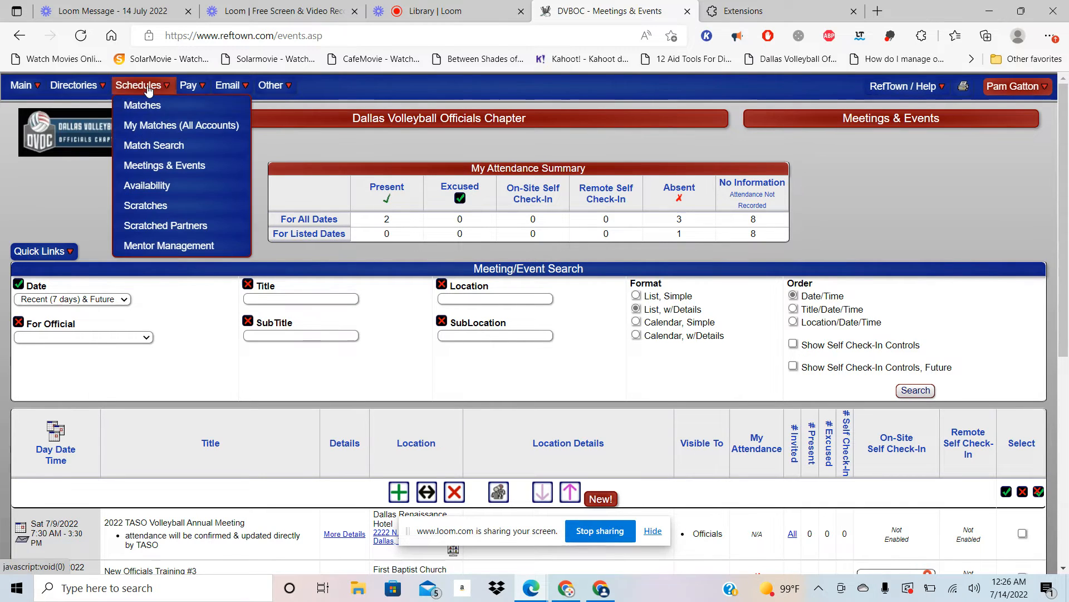
mouse_move(147, 185)
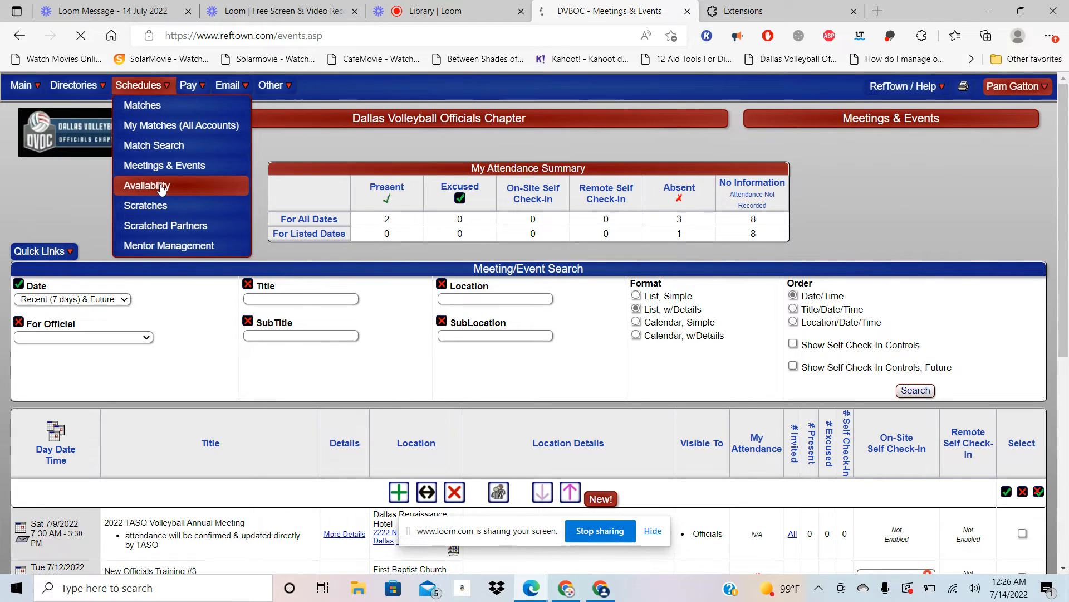
click(146, 185)
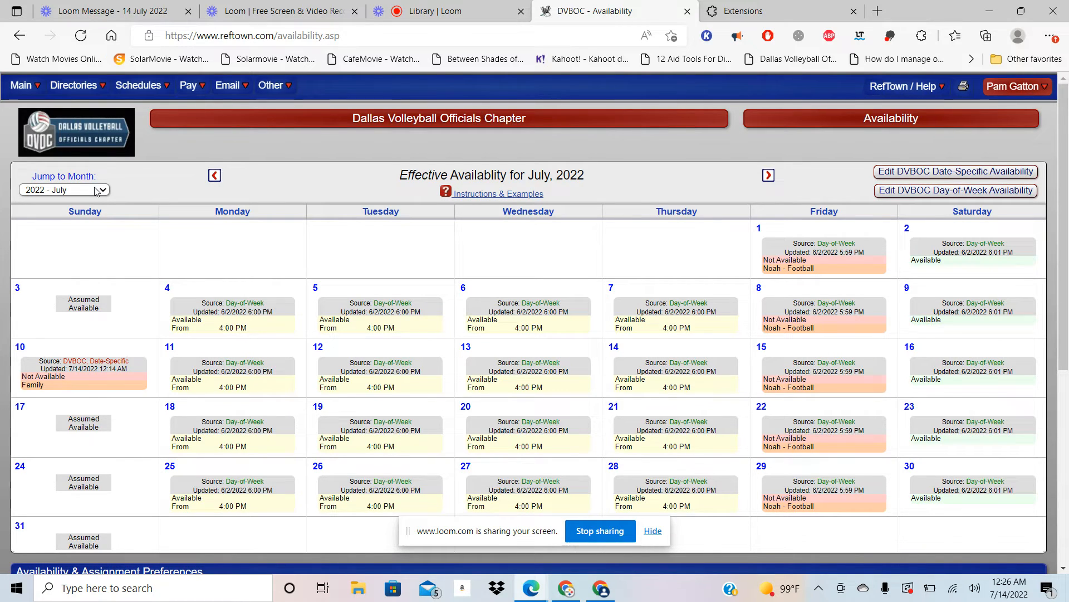
Step: Jump the availability calendar to 2022 - August
click(63, 190)
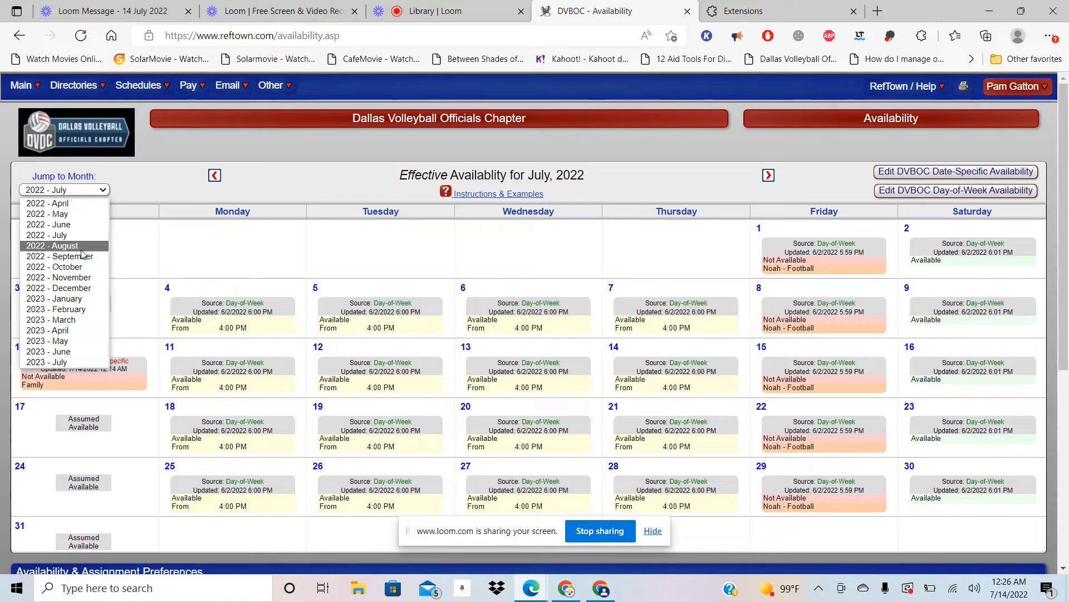
click(51, 245)
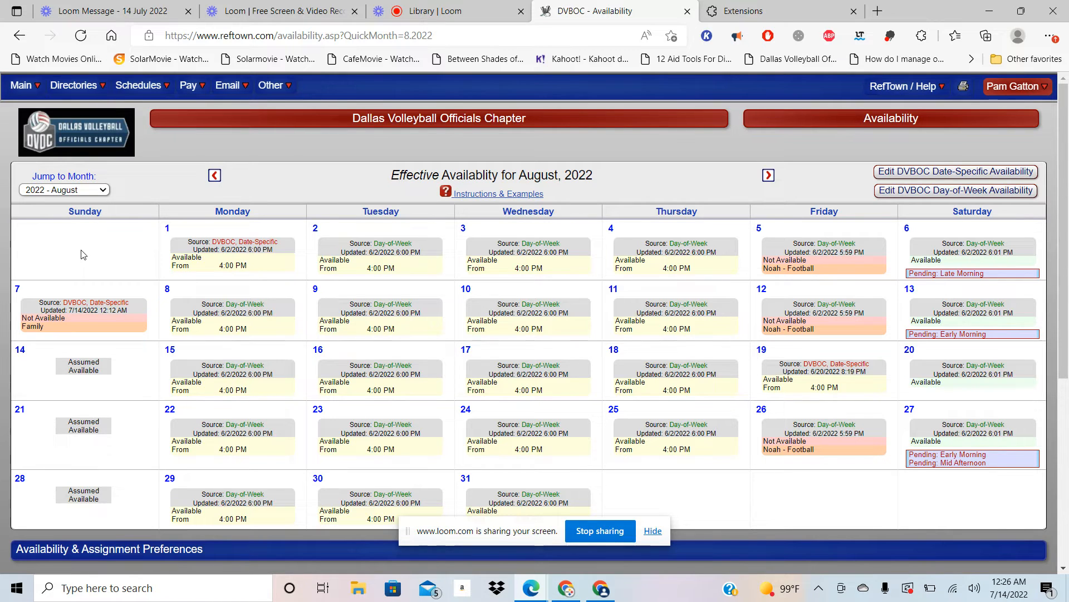
mouse_move(328, 286)
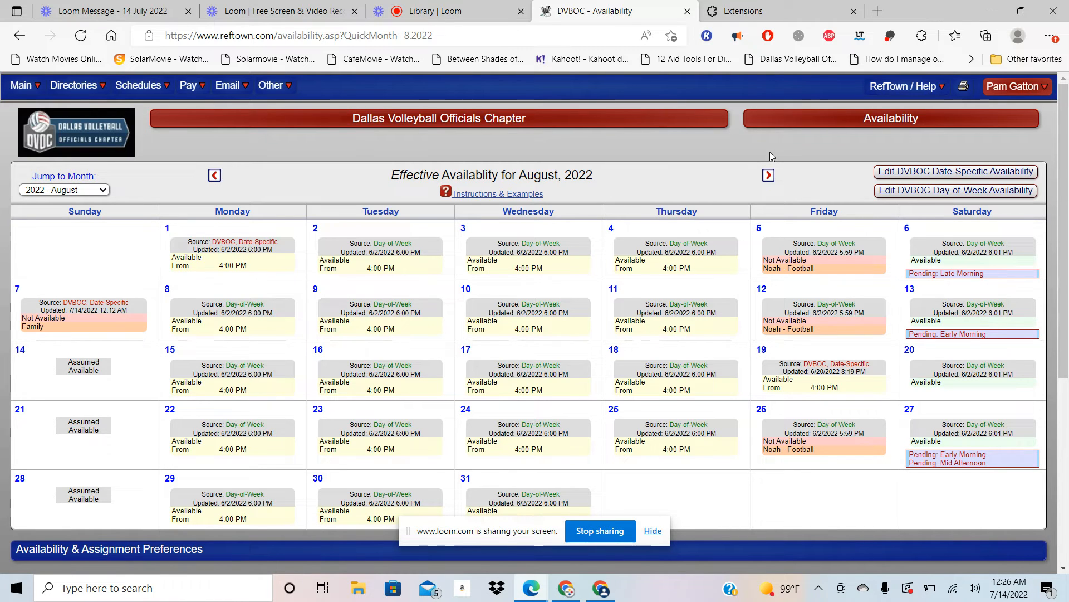
mouse_move(955, 172)
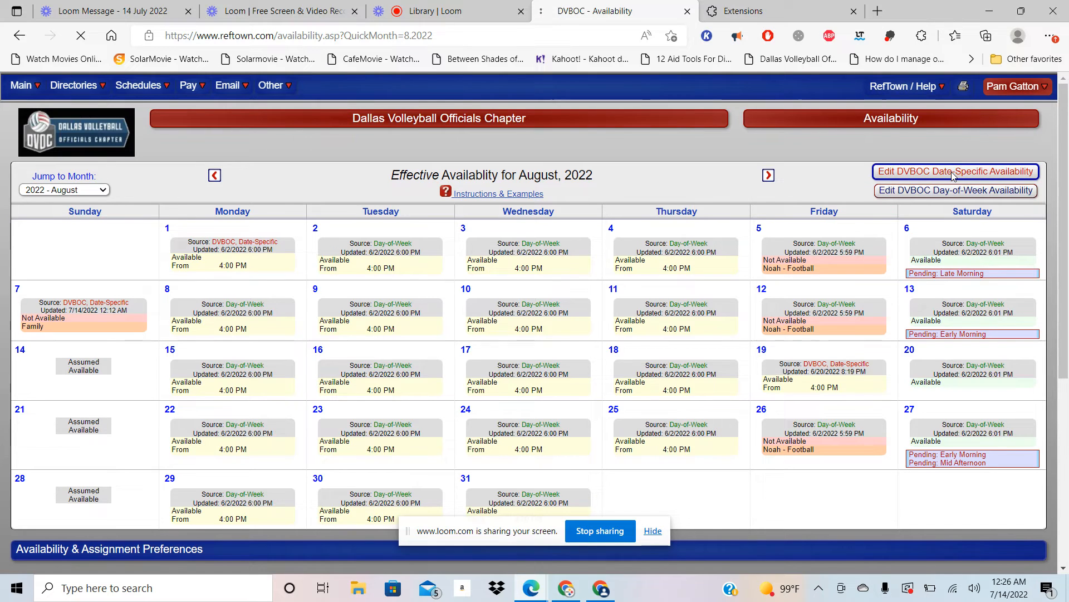
Step: In DVBOC date-specific availability mark August 14 as NA with note 'Family' and save changes
click(955, 171)
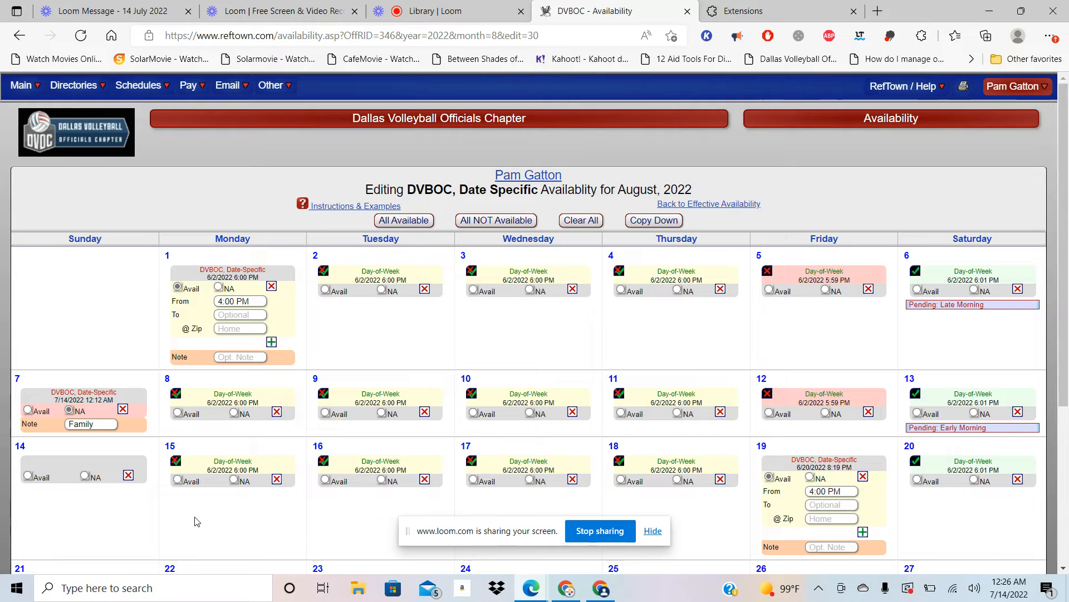
mouse_move(170, 520)
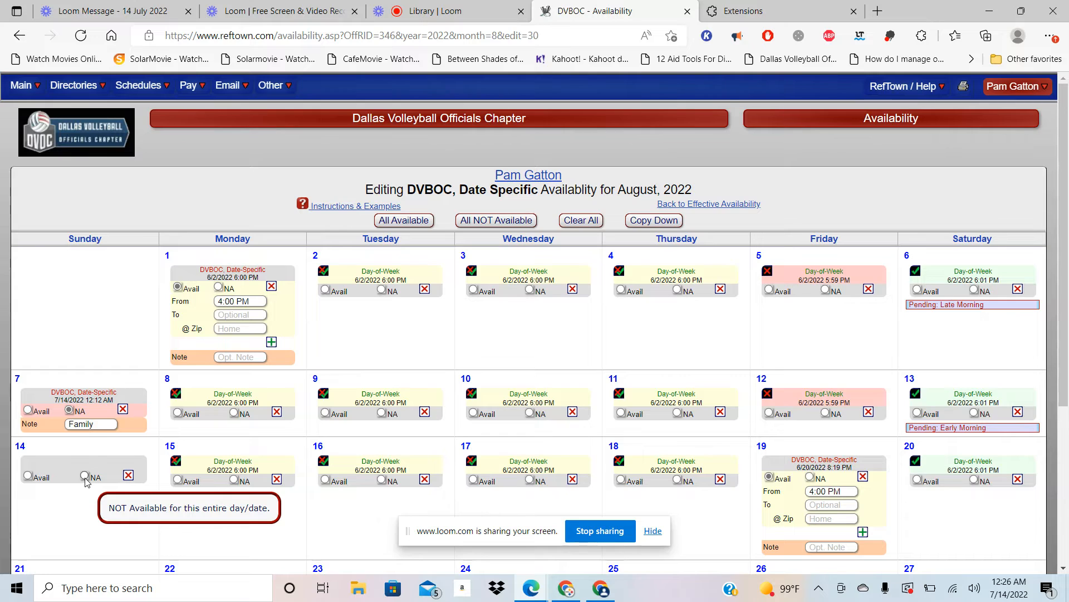
click(68, 475)
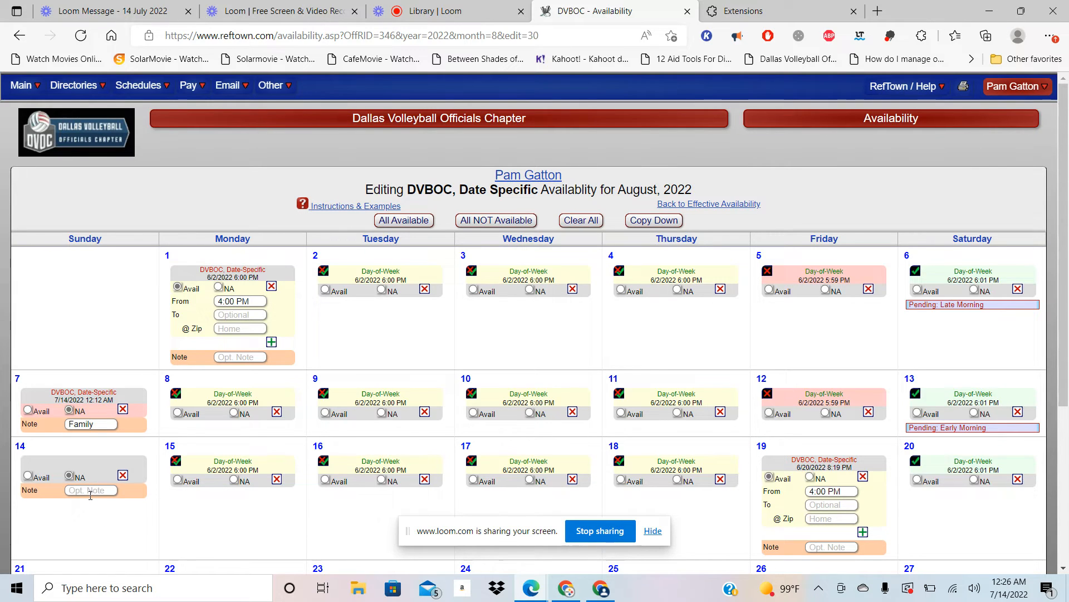
click(89, 490)
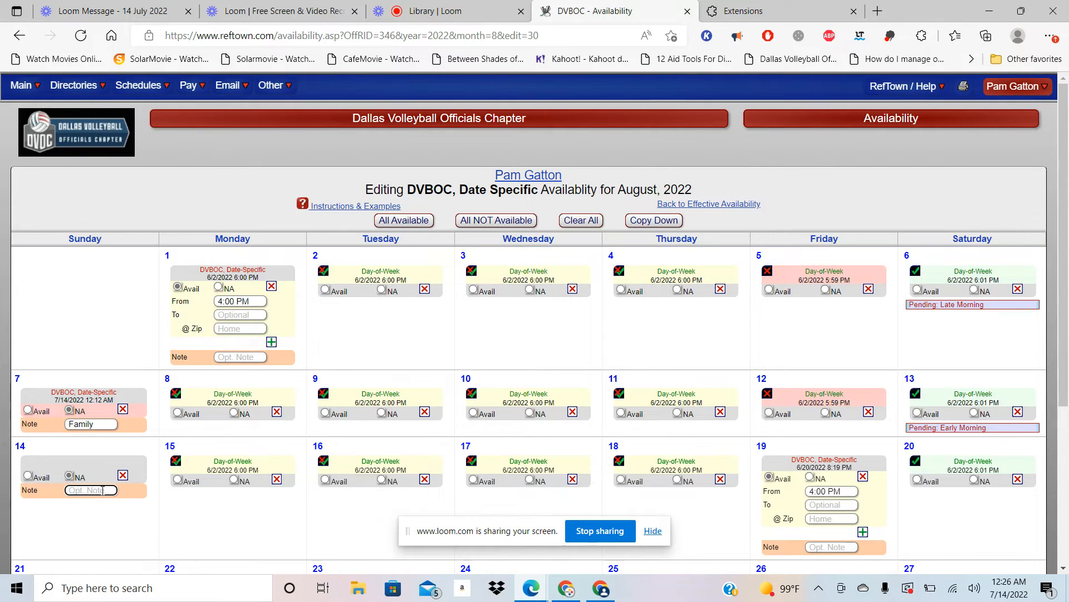
text(Family)
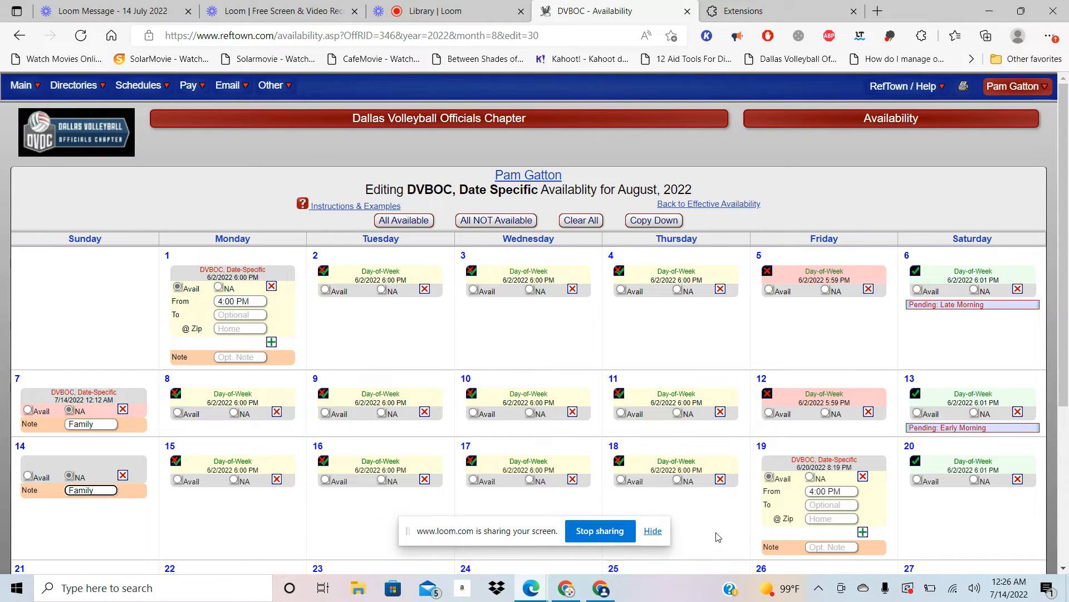
scroll(down, 3)
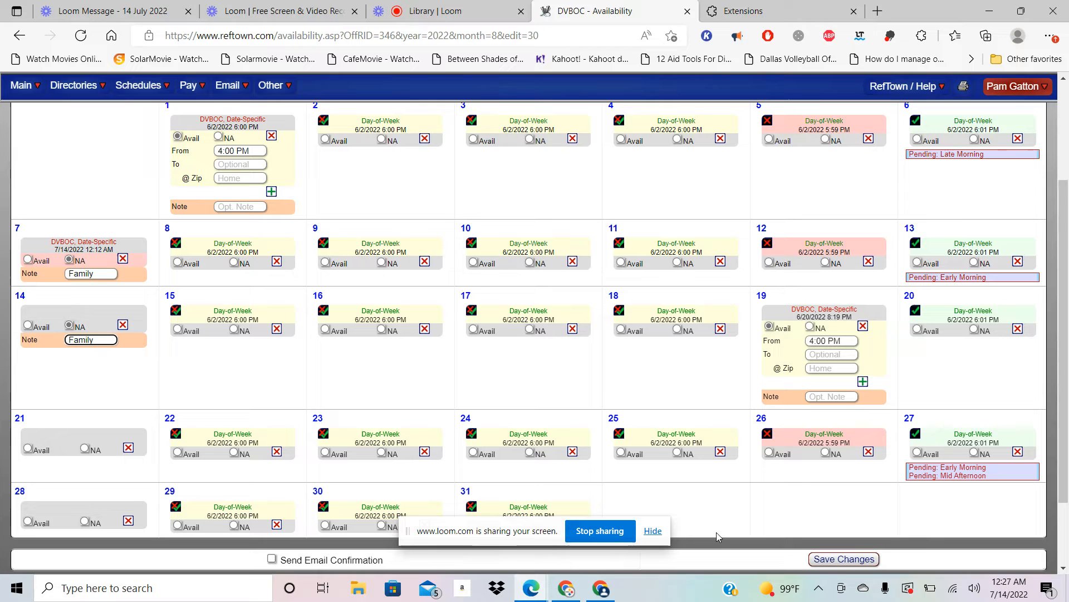
click(844, 558)
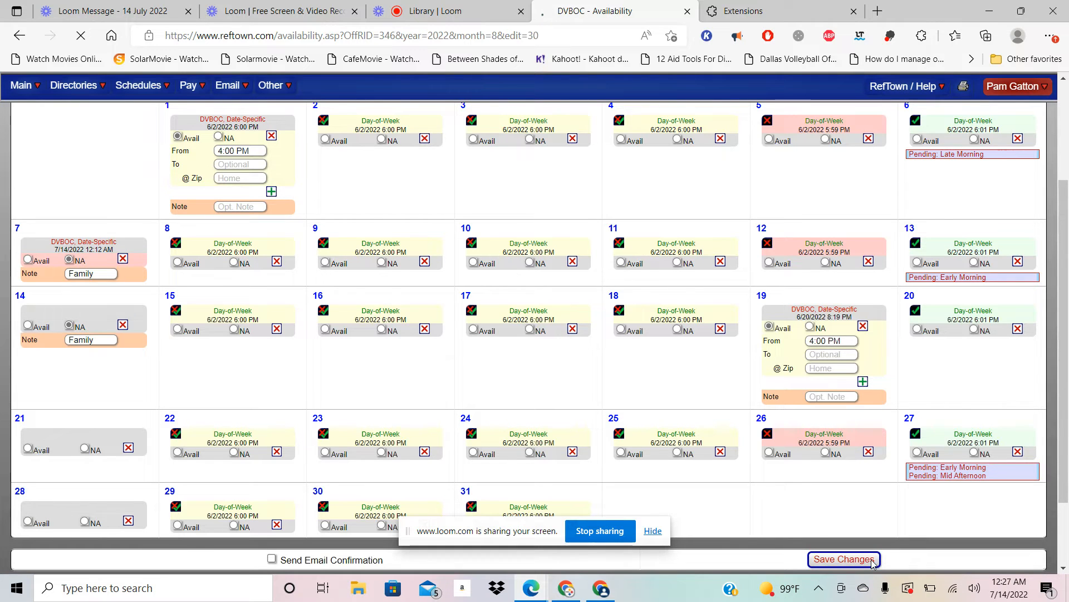
click(844, 558)
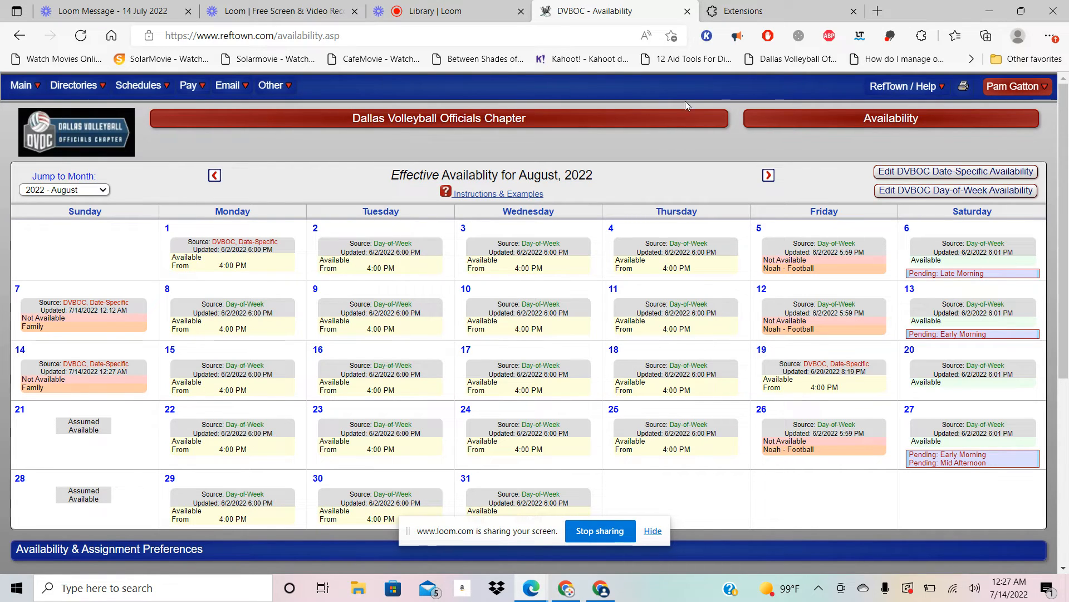
mouse_move(956, 190)
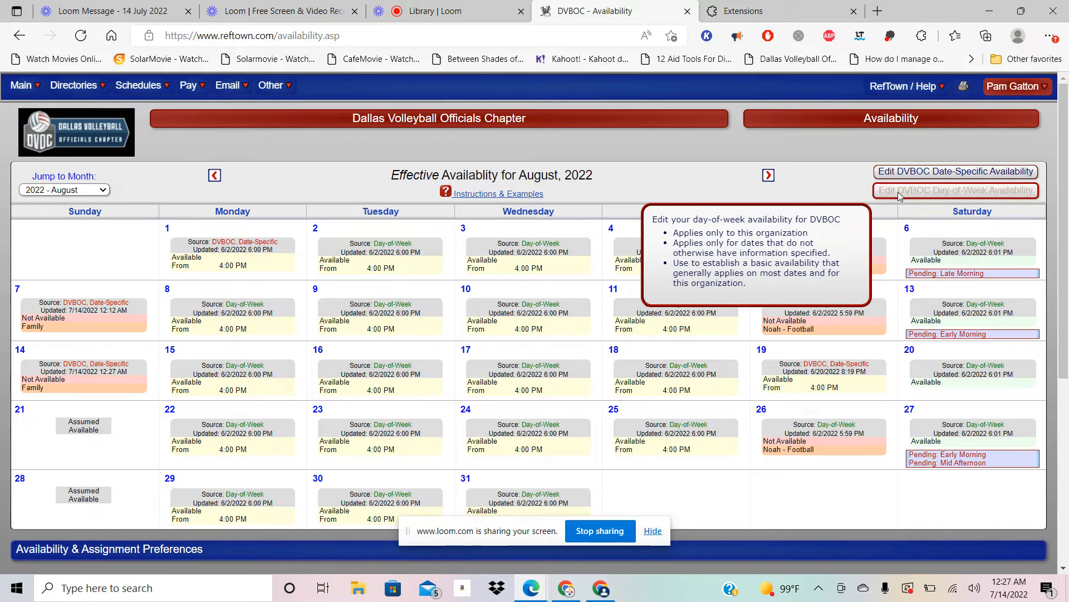
Step: Review the DVBOC day-of-week availability and save it unchanged
click(955, 191)
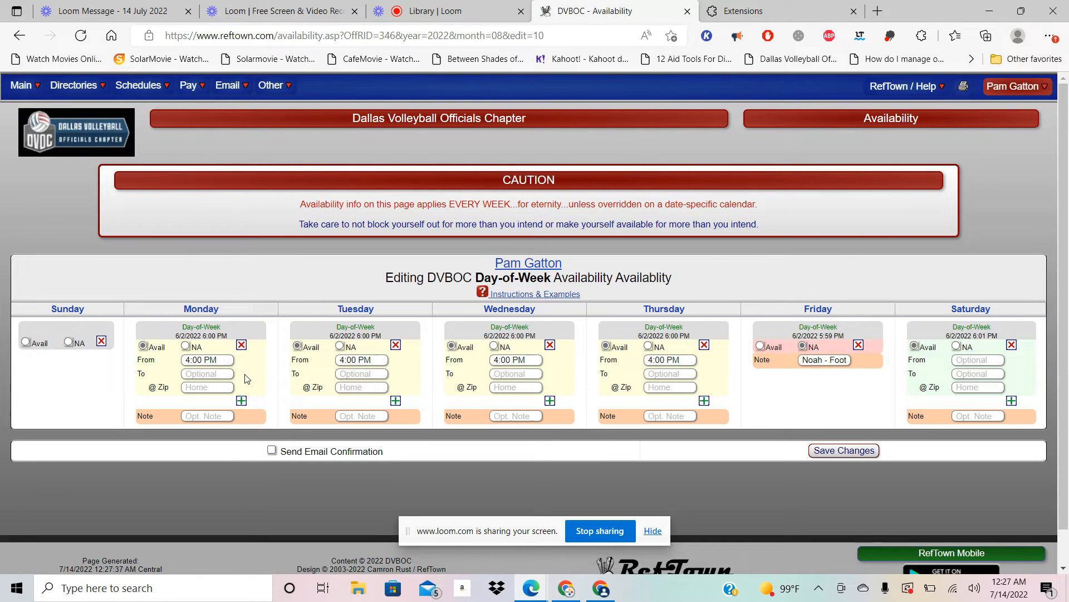
mouse_move(443, 336)
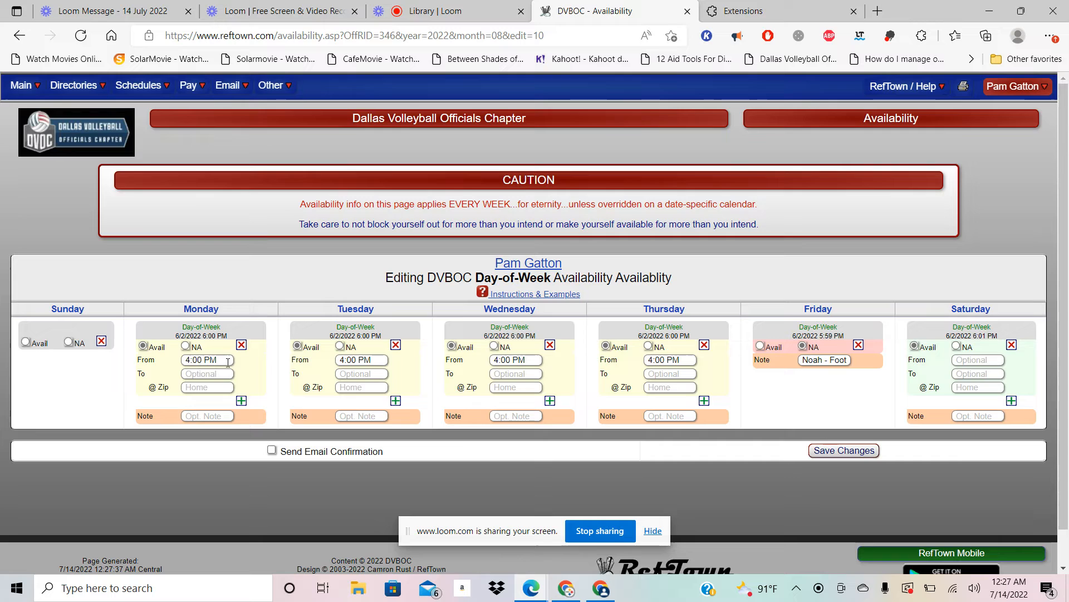
mouse_move(228, 467)
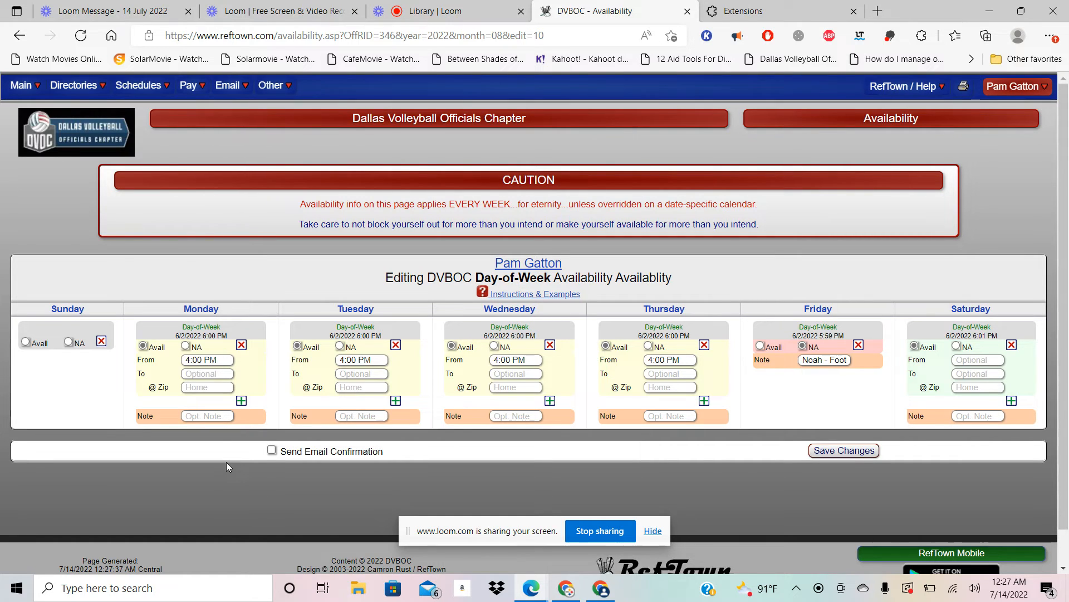
mouse_move(145, 448)
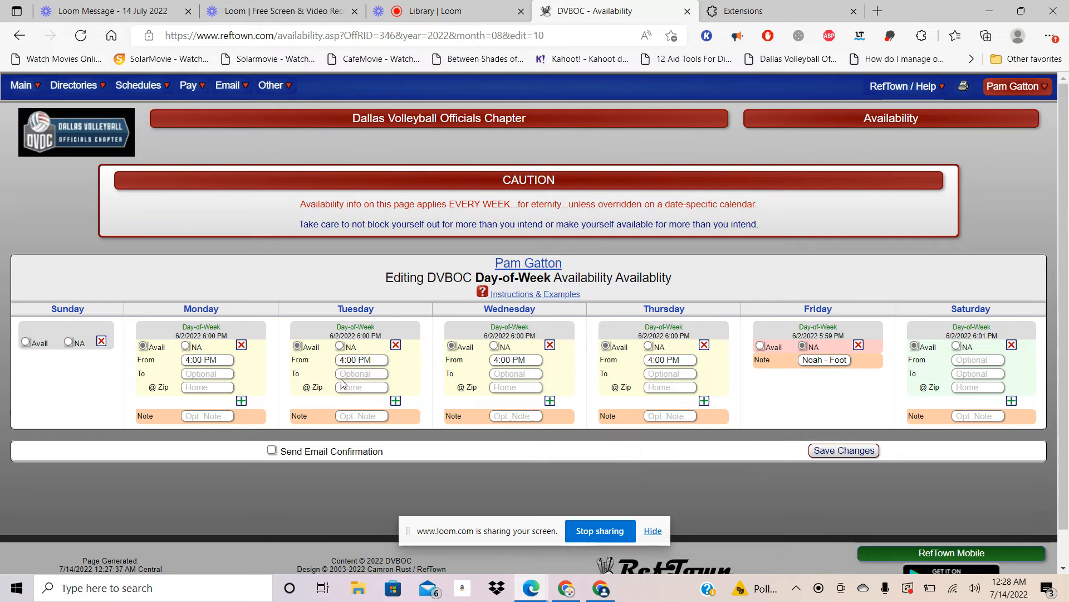
mouse_move(907, 387)
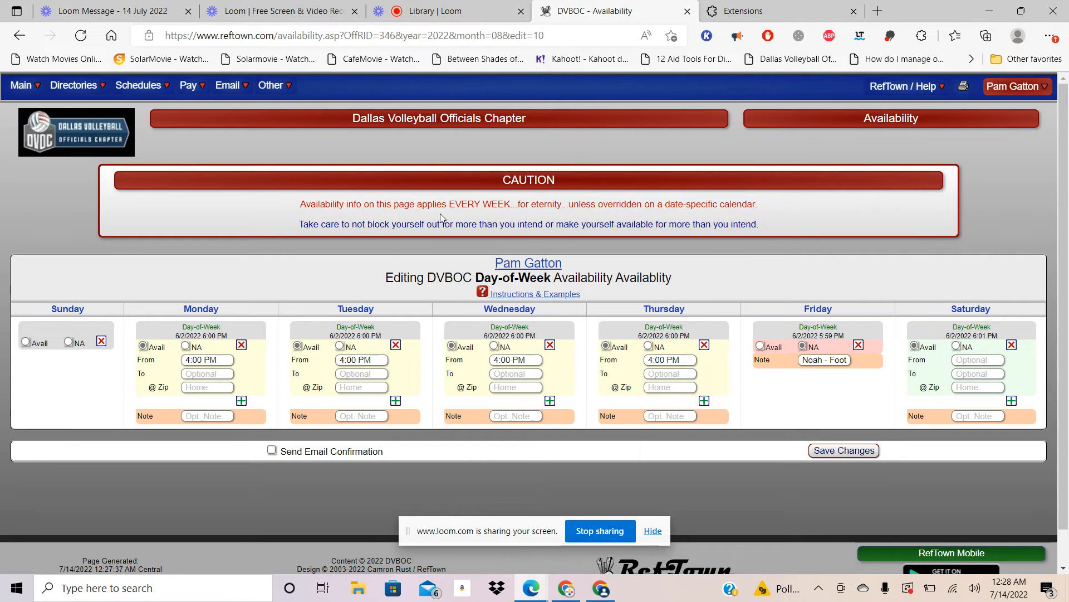
mouse_move(791, 414)
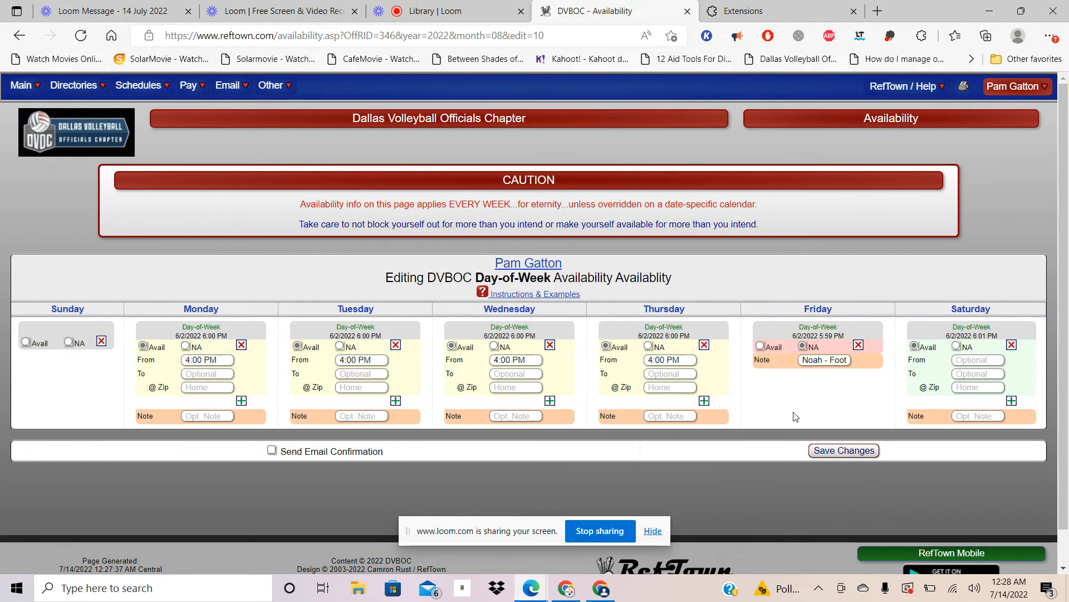
mouse_move(785, 527)
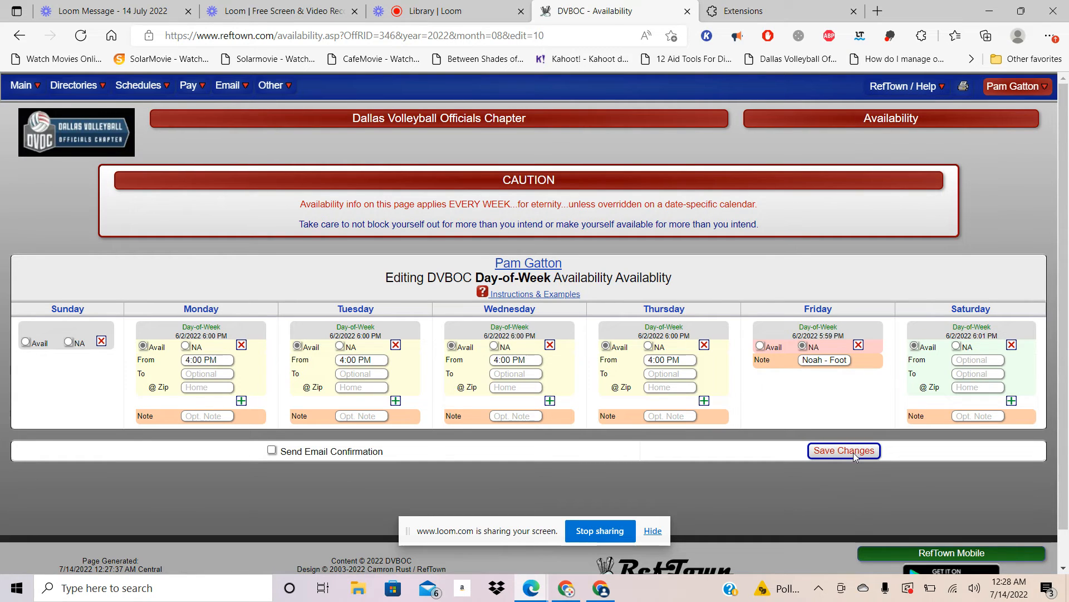
click(843, 450)
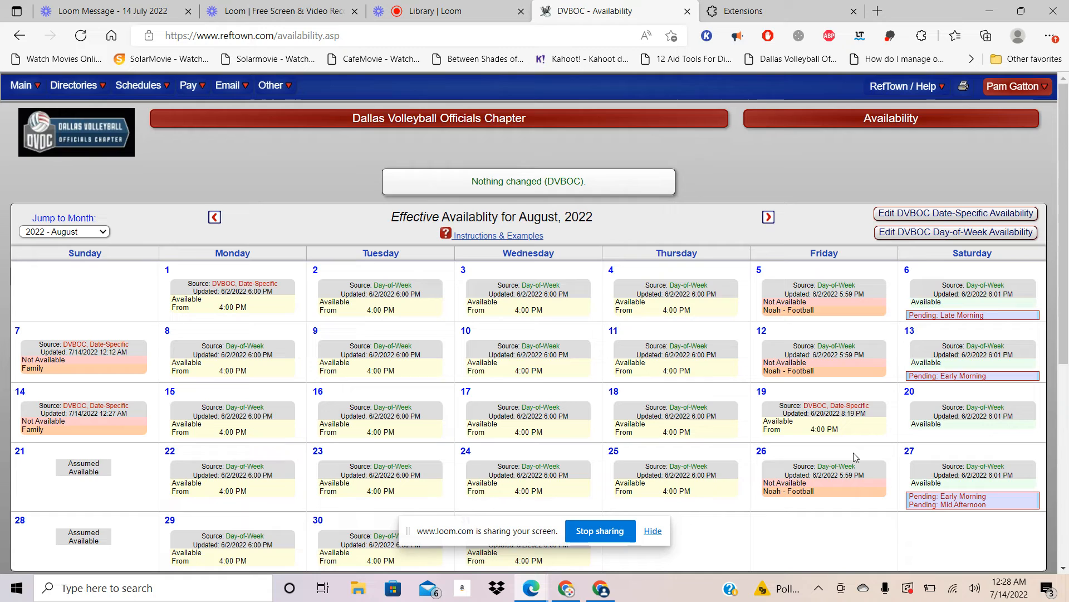
mouse_move(188, 175)
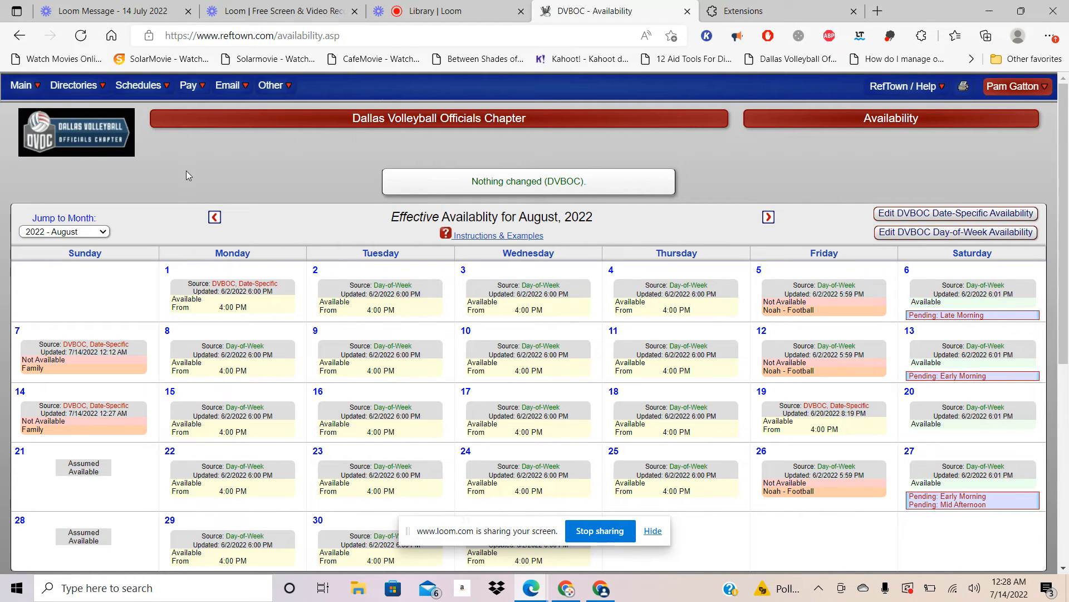
Step: View Pay > My Invoices & 1099s, then Pay > Distance Chart of venues from home
click(138, 85)
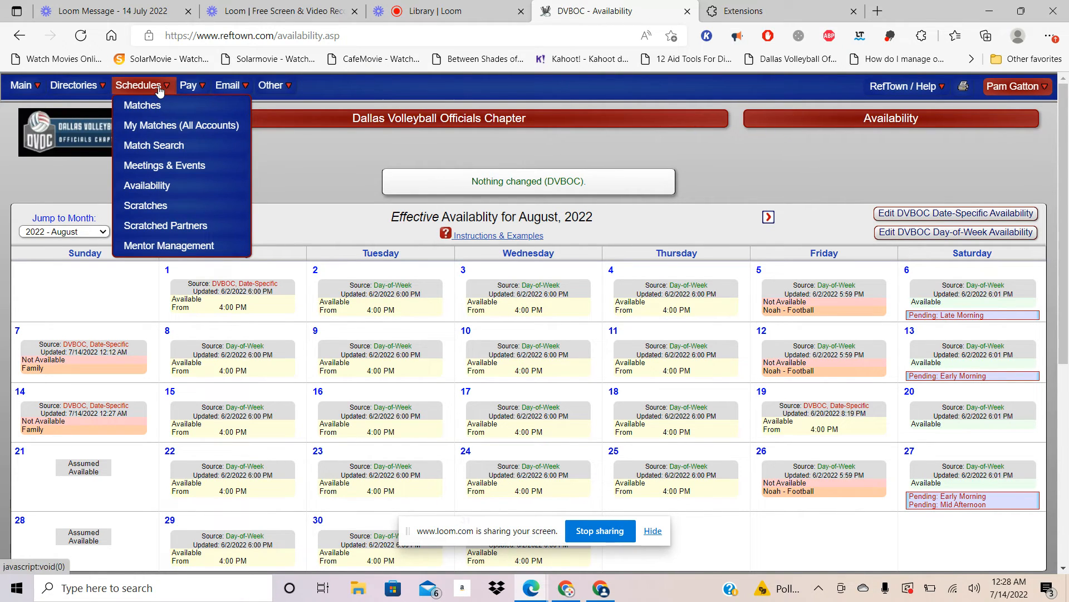
click(189, 85)
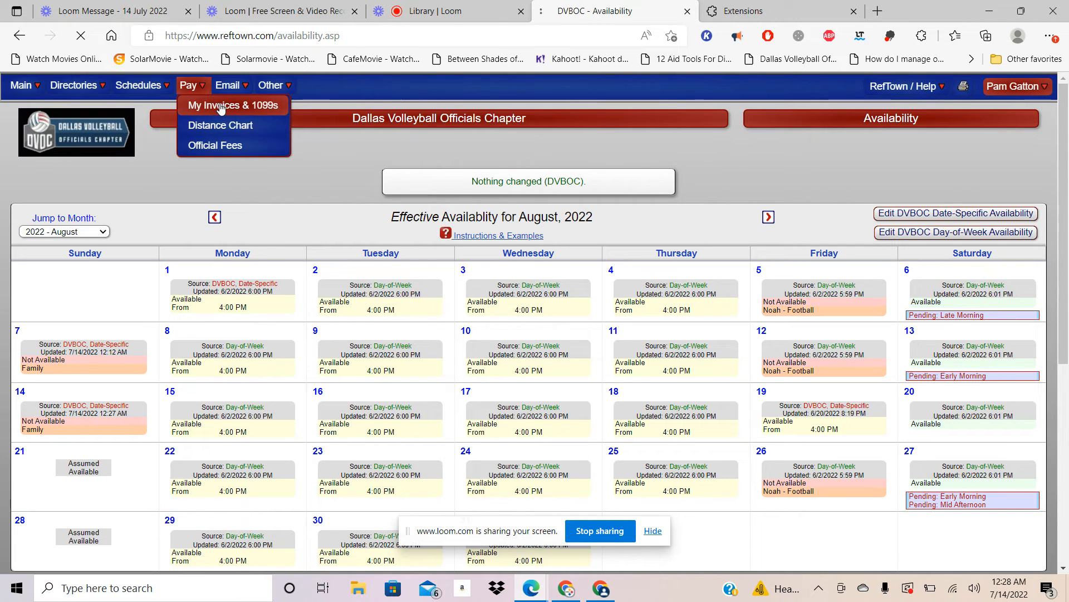
click(233, 104)
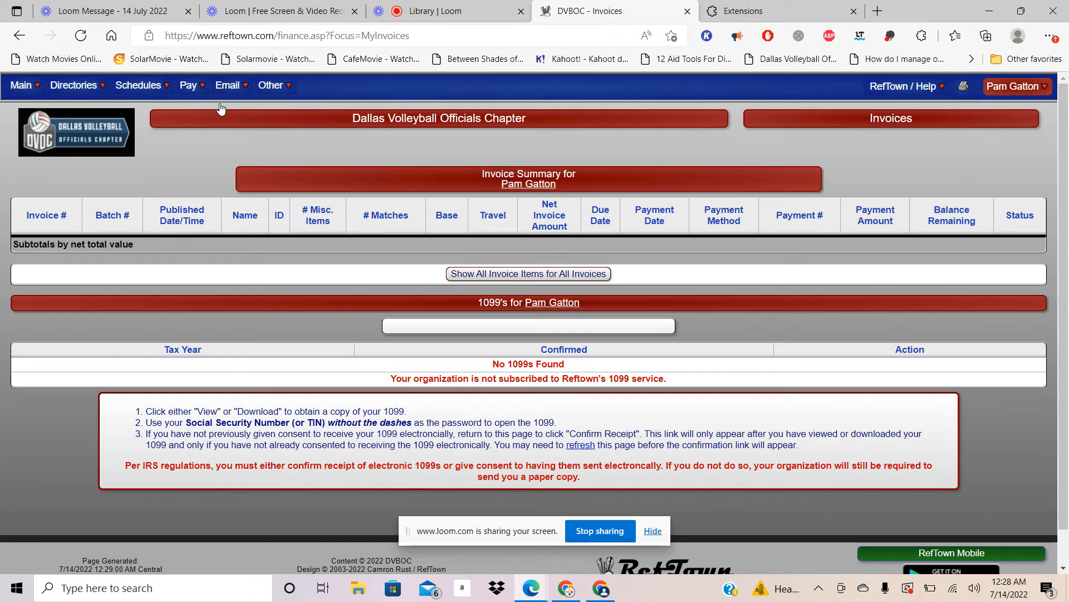
mouse_move(580, 296)
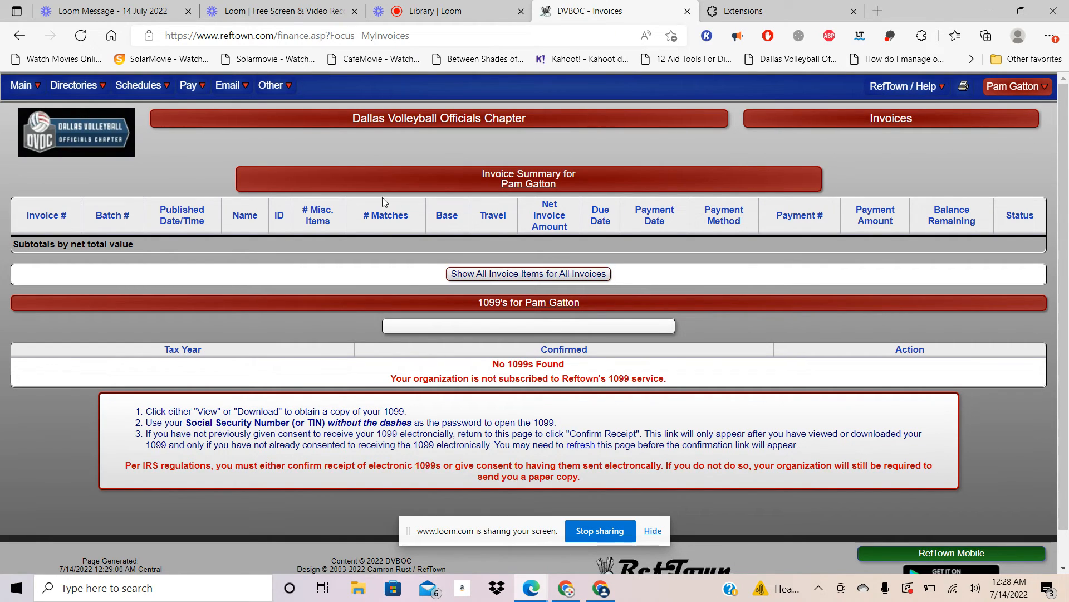
click(188, 85)
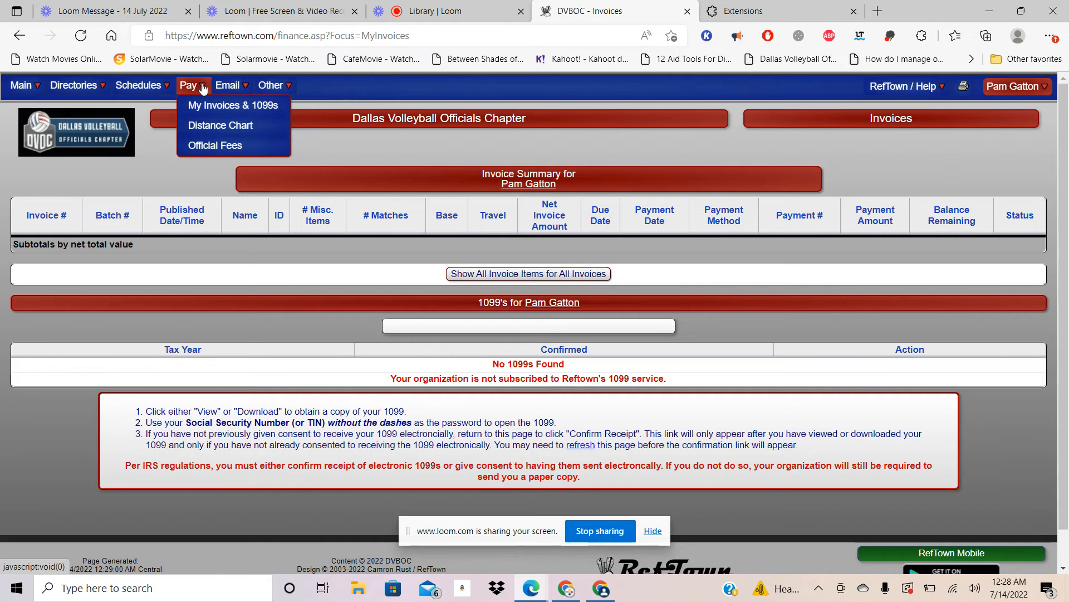
click(220, 125)
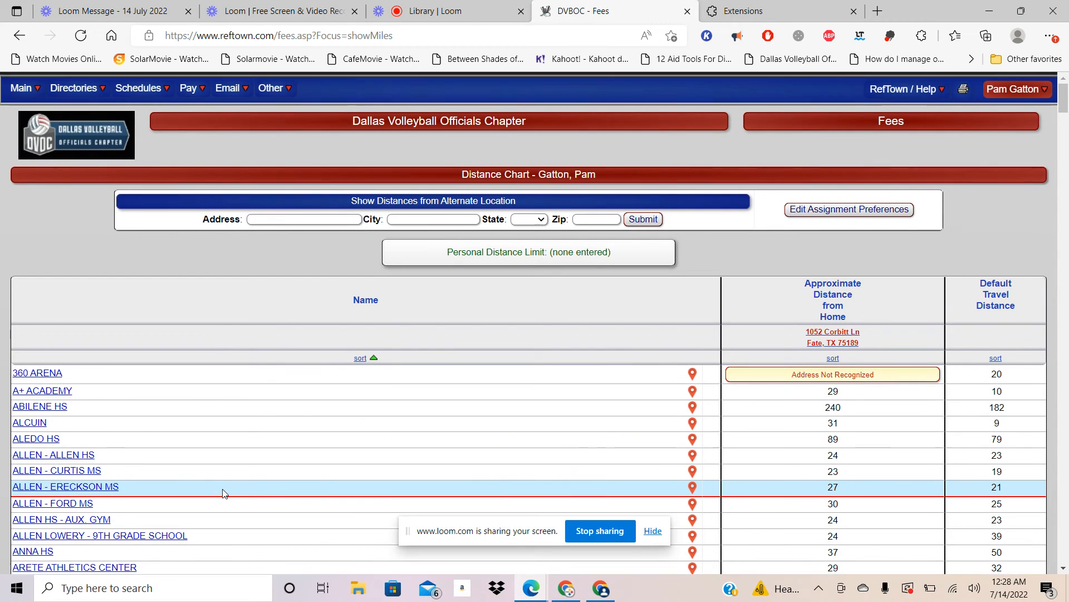
Step: Scroll the distance chart, then go to Pay > Official Fees for the match fee schedule
scroll(down, 3)
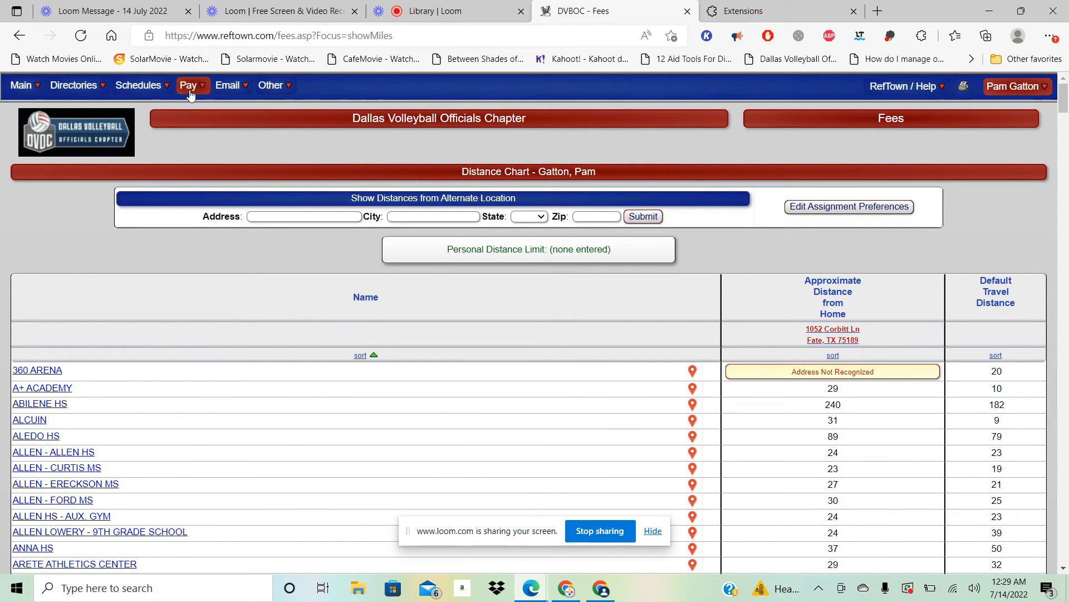
click(188, 84)
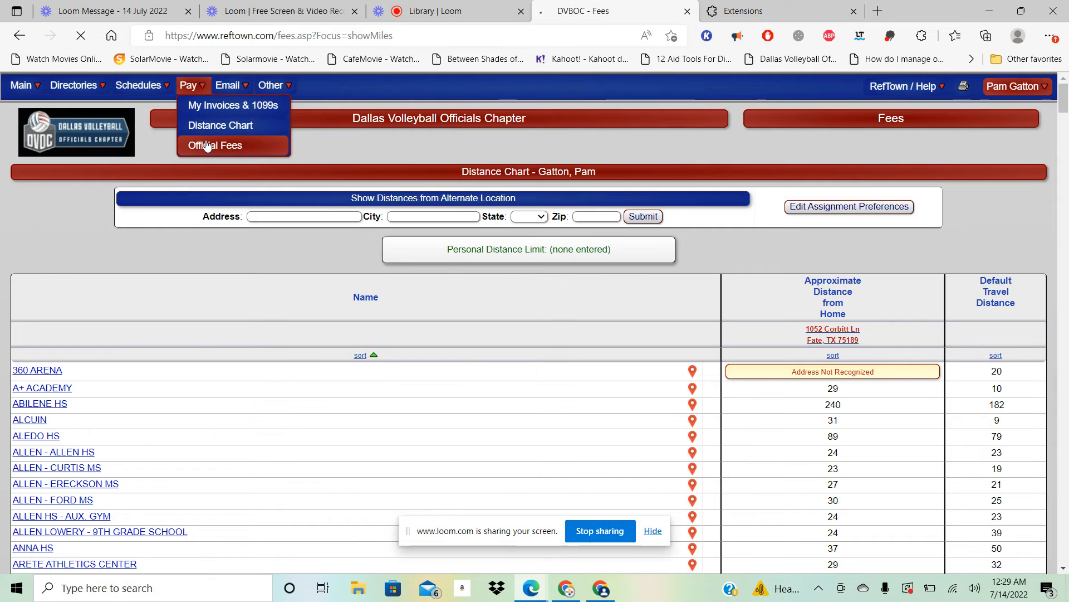
click(215, 145)
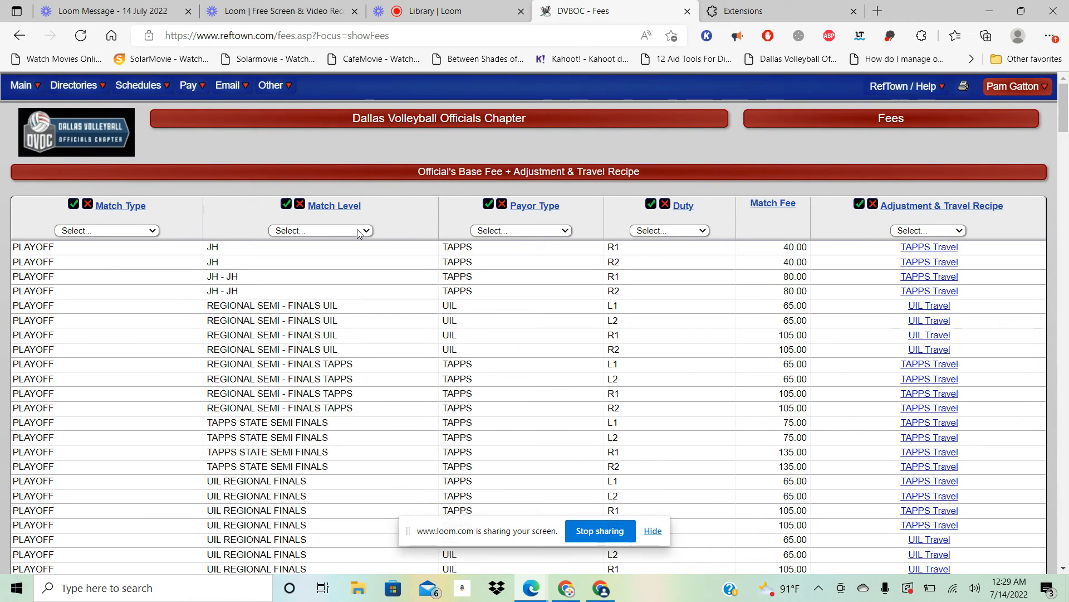
Step: Browse the Email menu options, then the Other menu listing Documents and Ballots
click(227, 85)
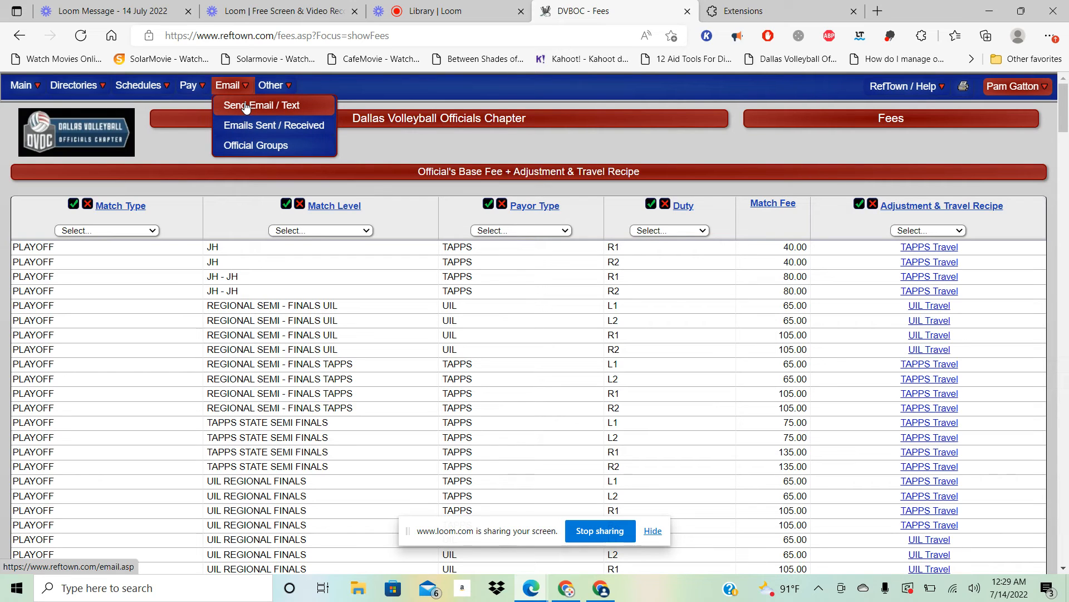
click(271, 84)
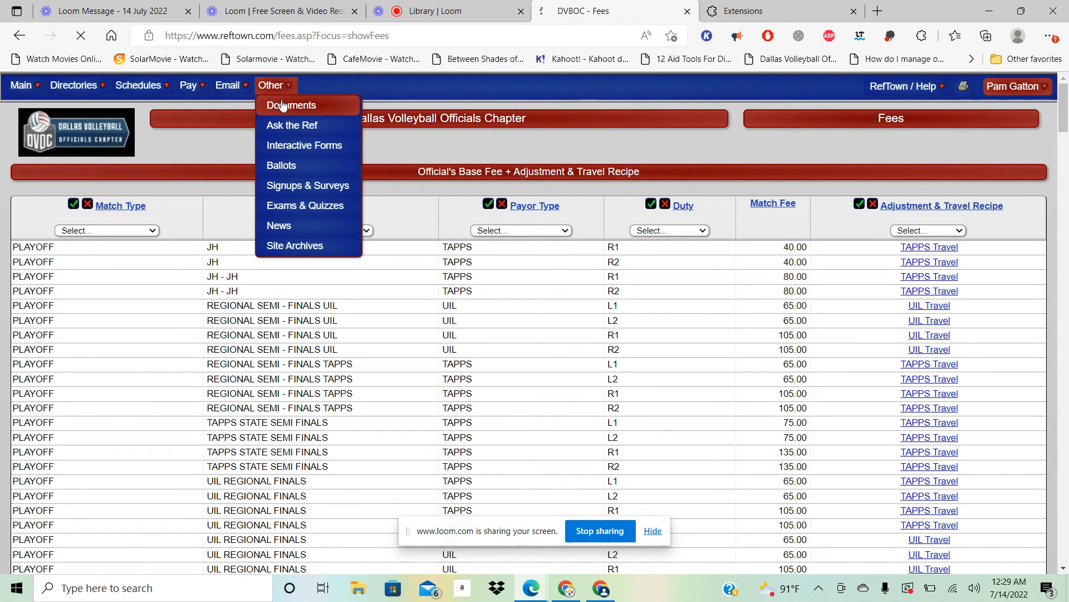
Step: Browse the chapter Documents library of folders, training slides, bylaws and job openings
click(290, 105)
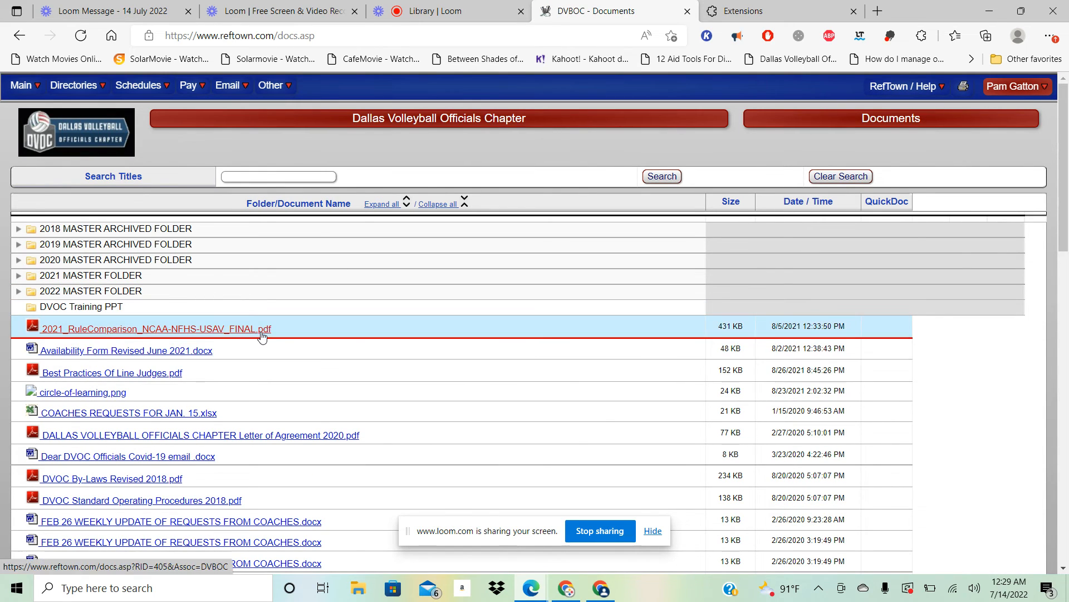
scroll(down, 3)
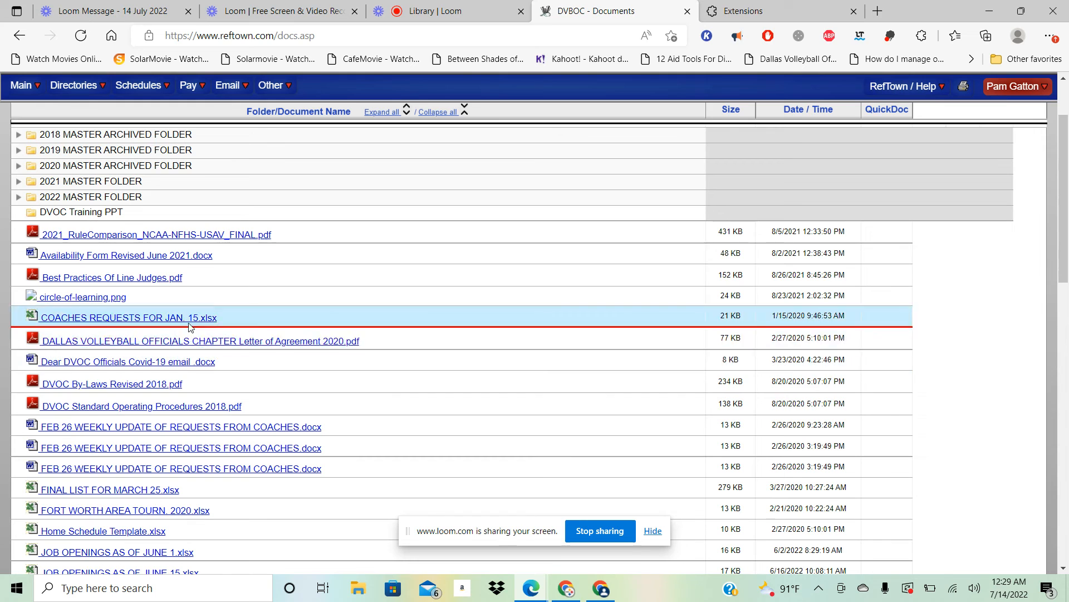
scroll(down, 3)
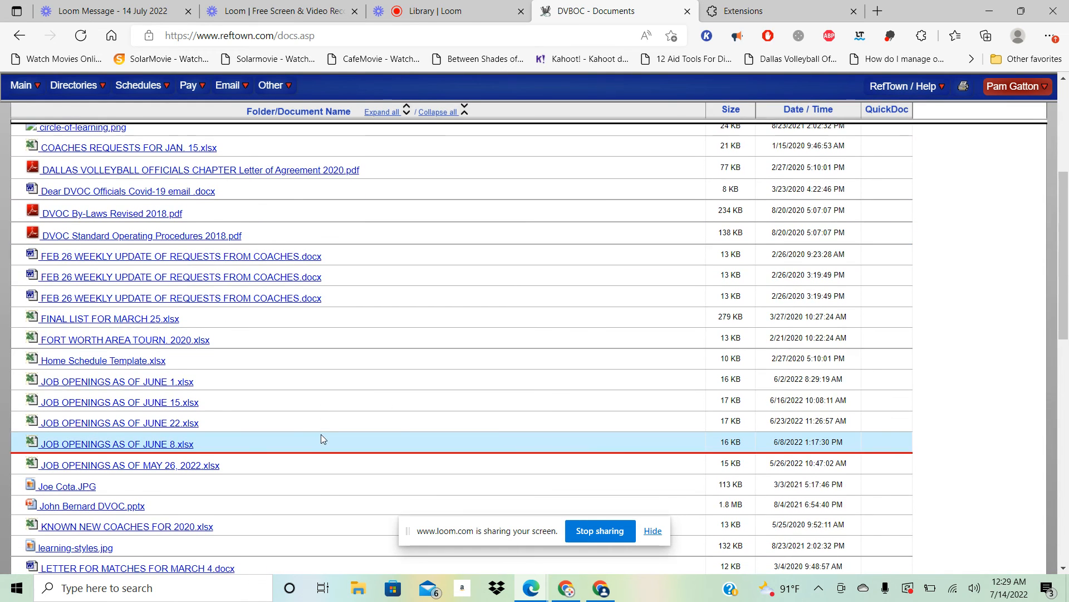
scroll(down, 3)
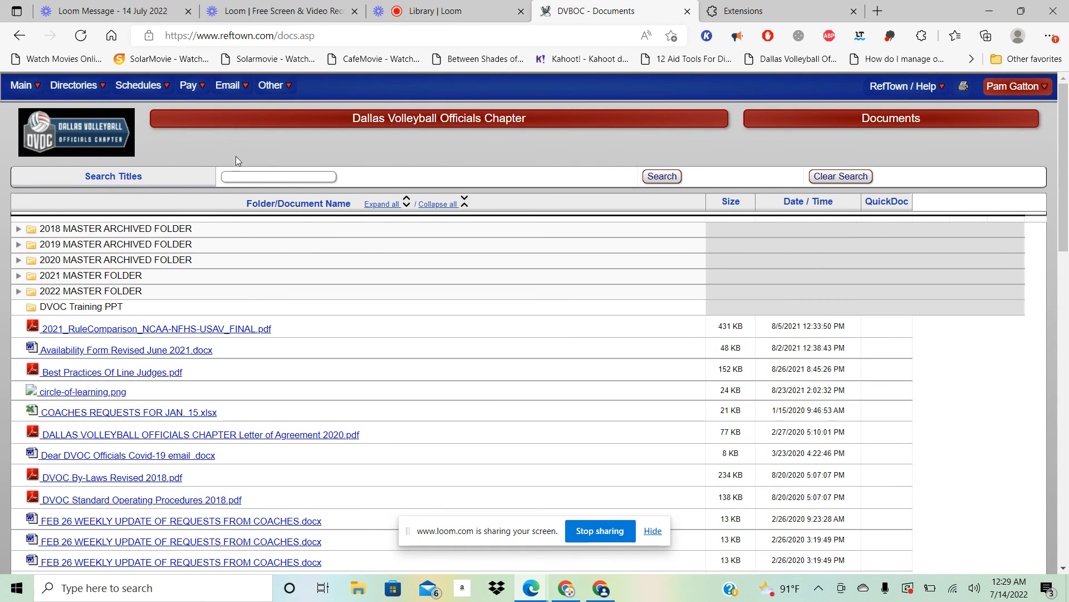
click(271, 86)
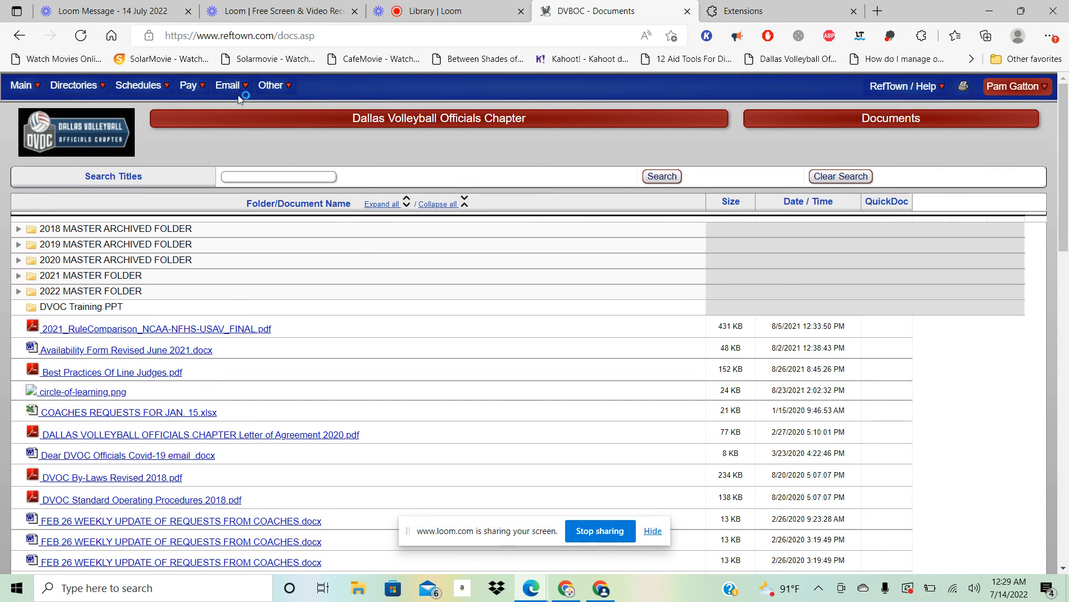
click(271, 85)
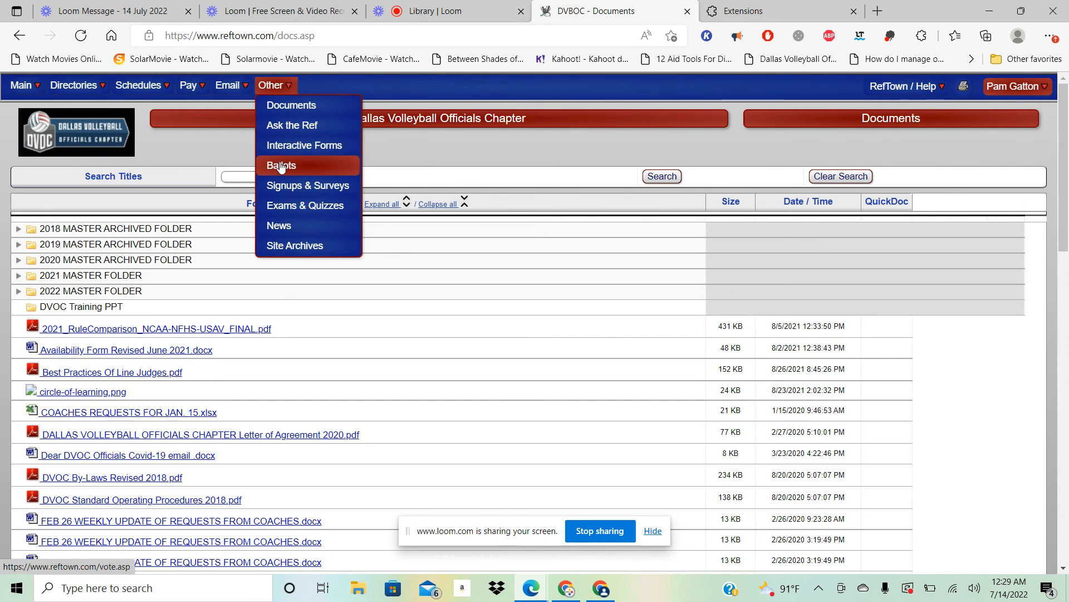
mouse_move(305, 175)
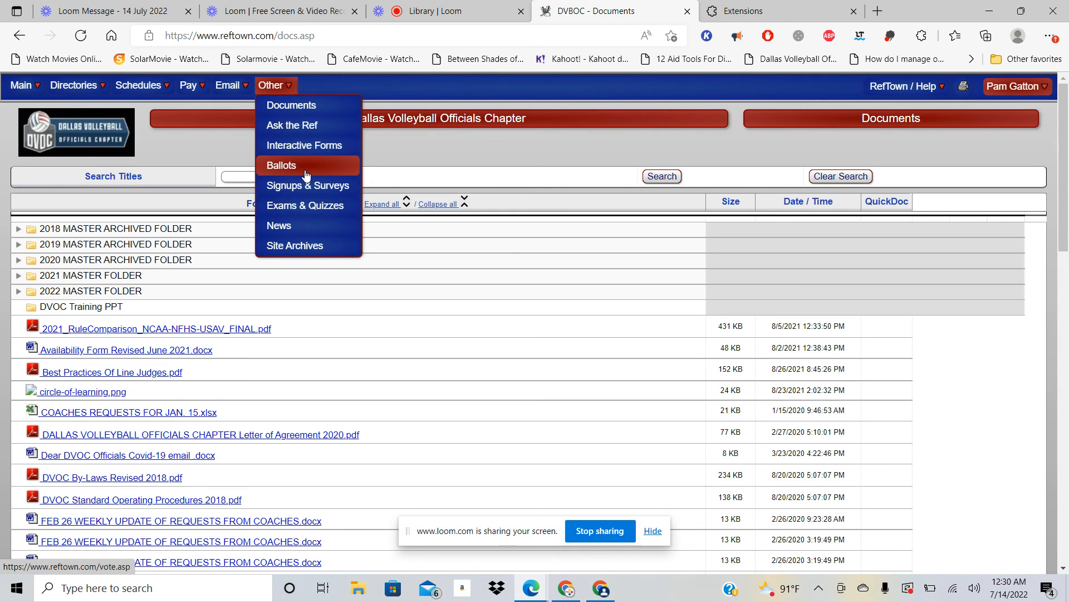
mouse_move(303, 168)
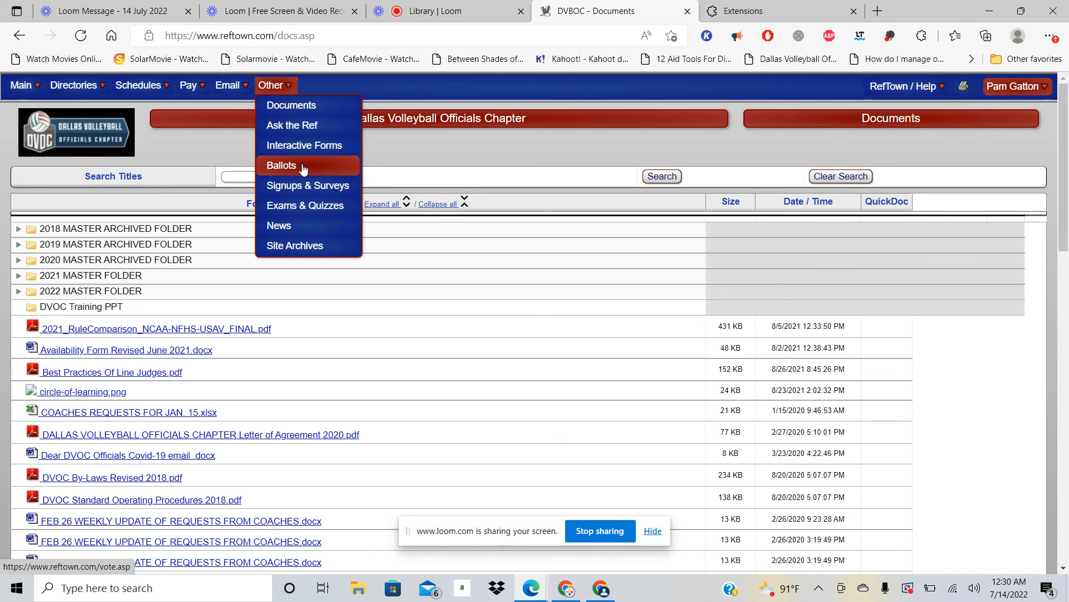
mouse_move(294, 225)
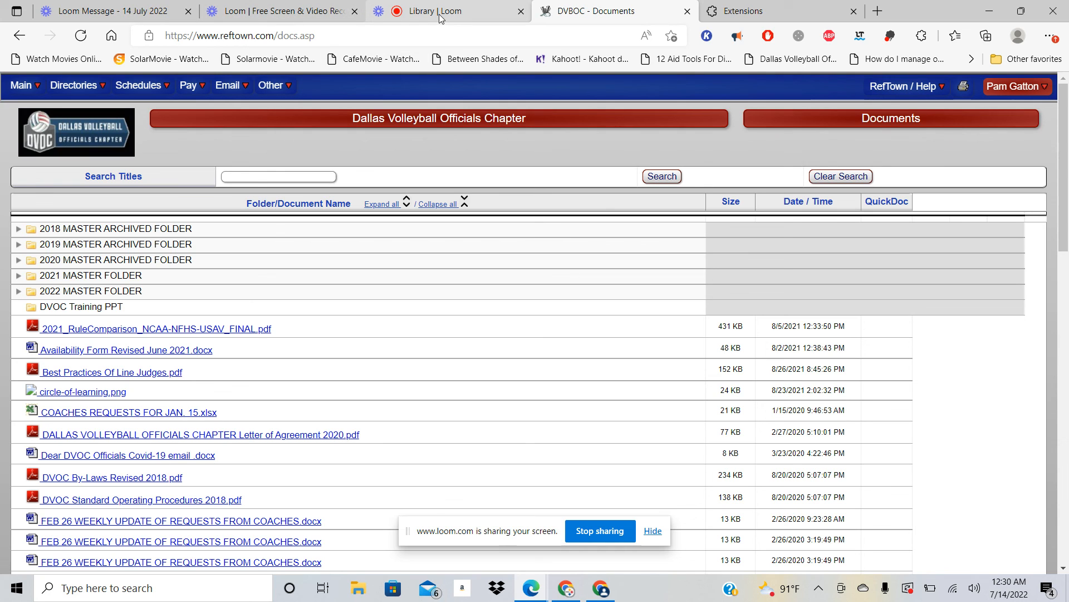
mouse_move(449, 11)
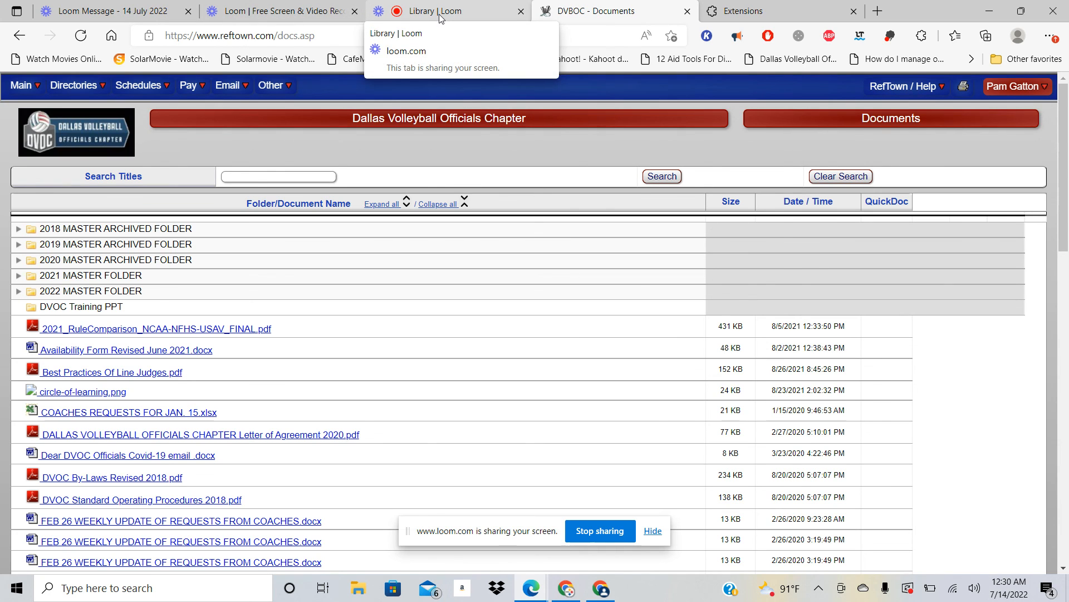